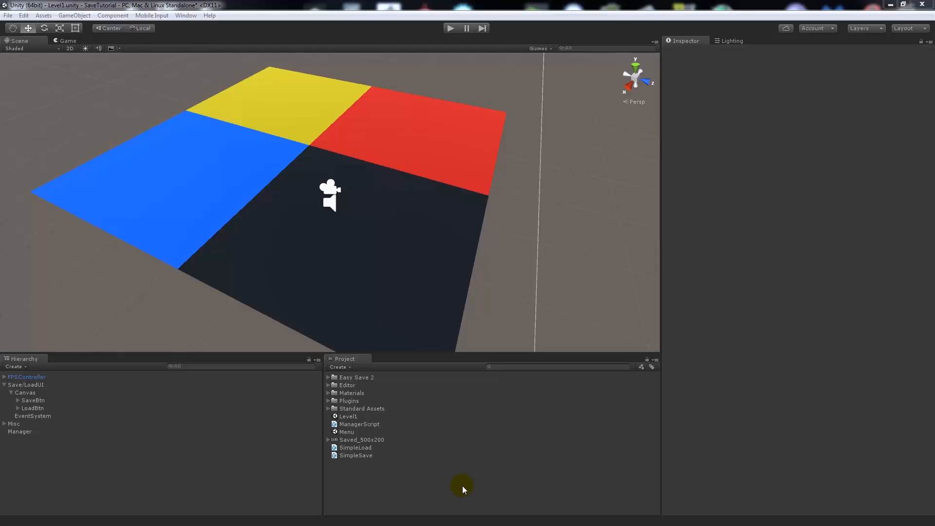
mouse_move(415, 487)
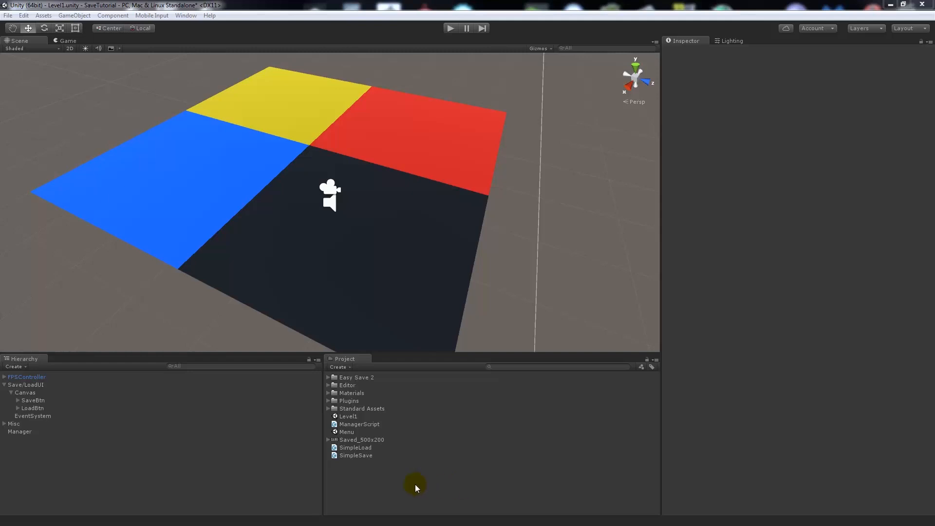
mouse_move(431, 453)
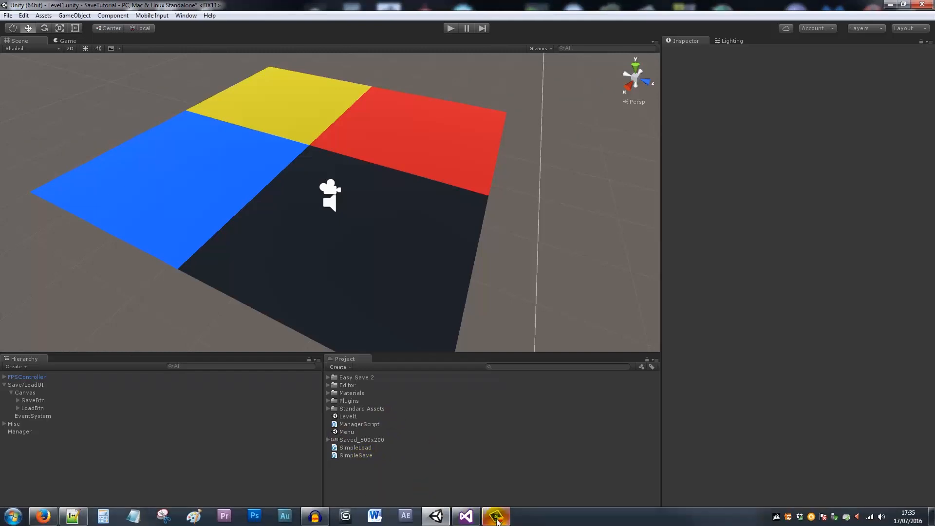
- Open the Menu scene from the Project panel and preview its Load button in the Game view
click(496, 515)
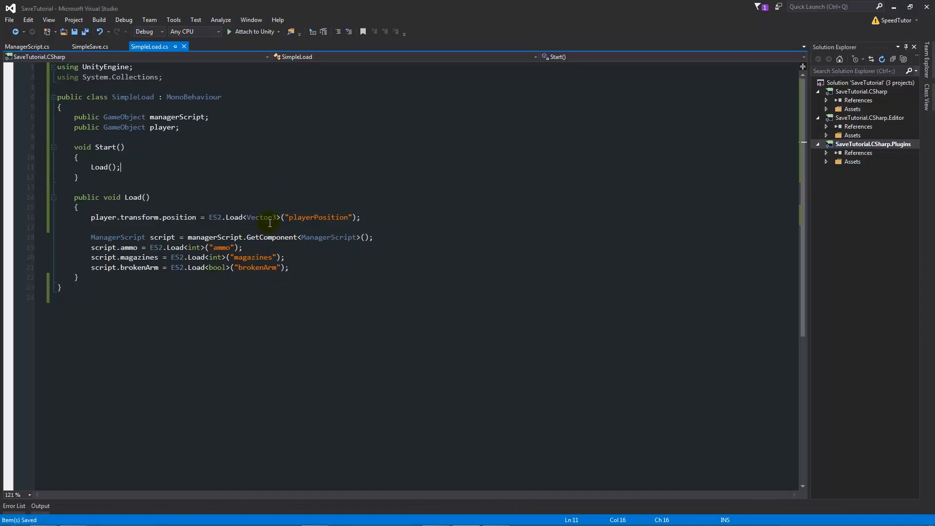
mouse_move(266, 231)
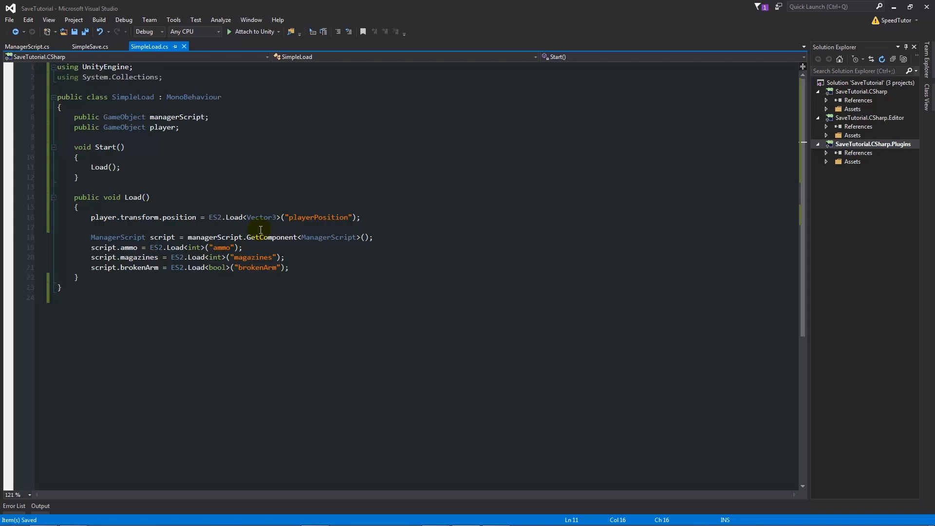
click(120, 167)
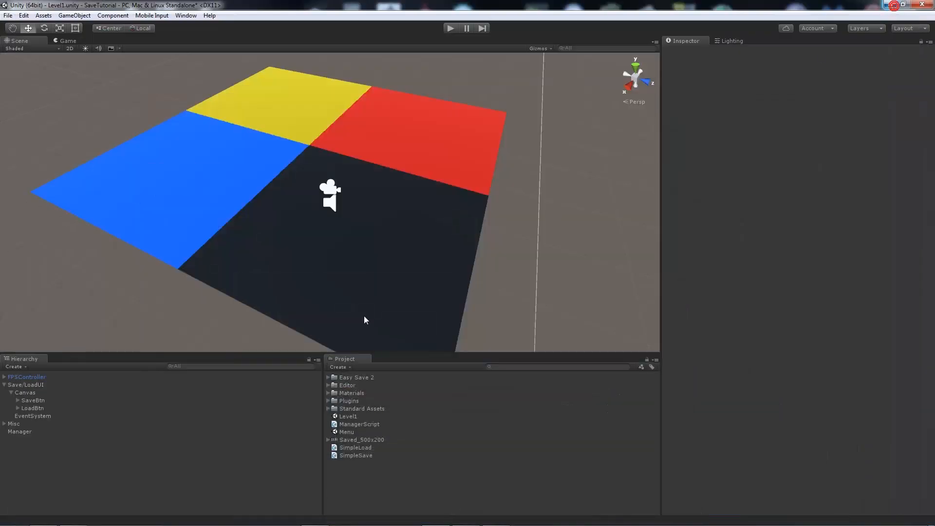
click(347, 432)
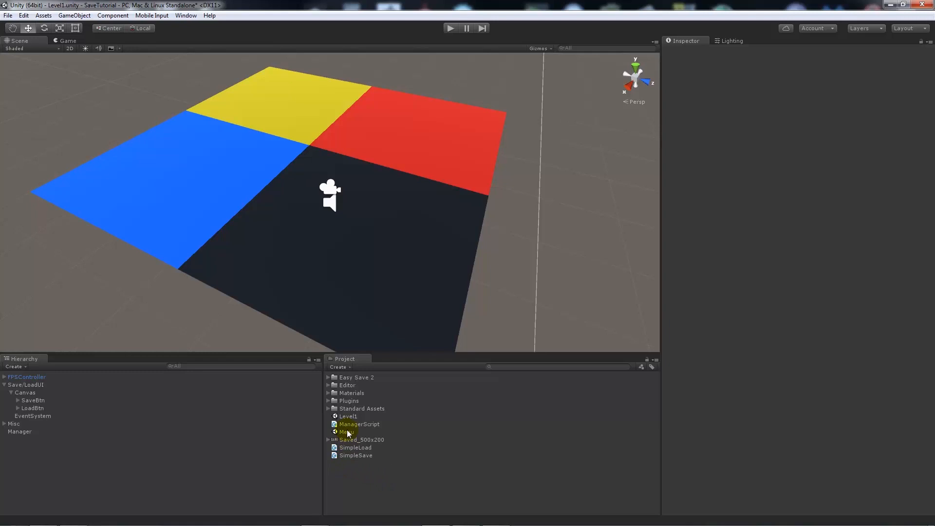
click(346, 431)
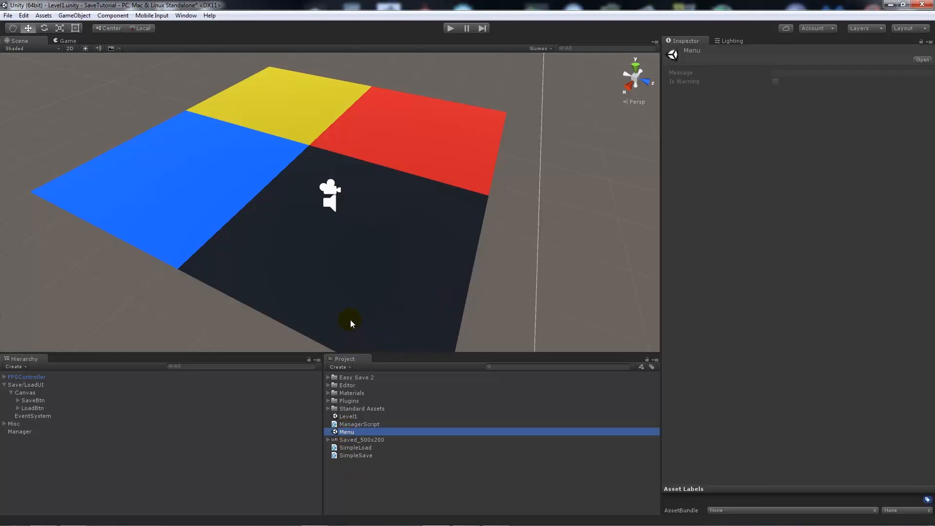
double_click(346, 431)
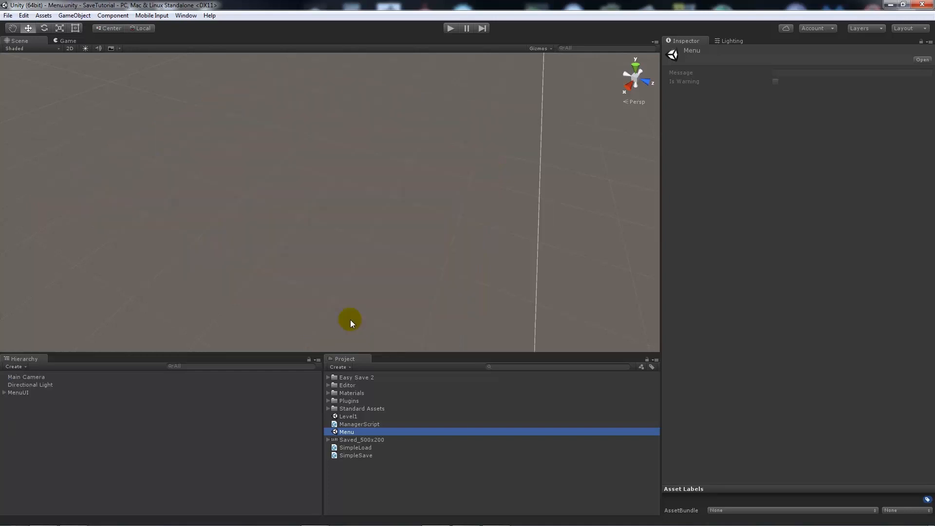
click(450, 28)
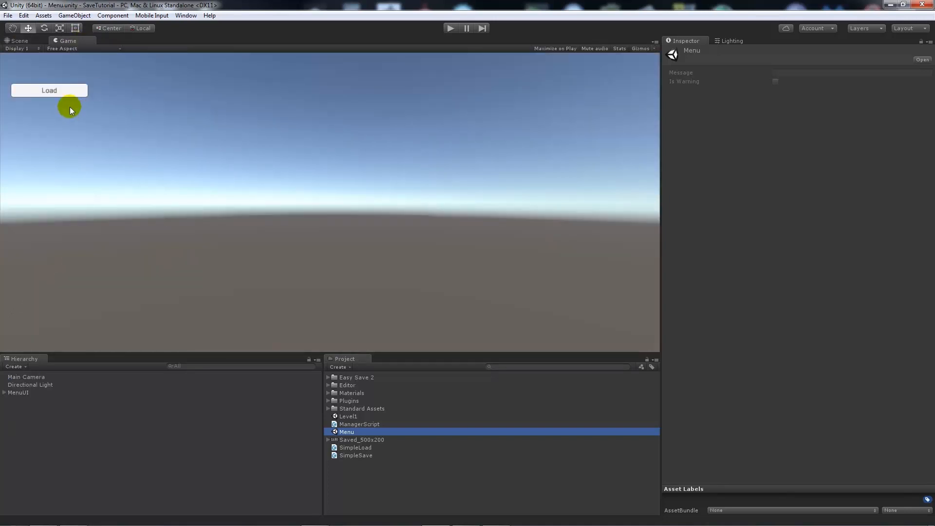
mouse_move(115, 162)
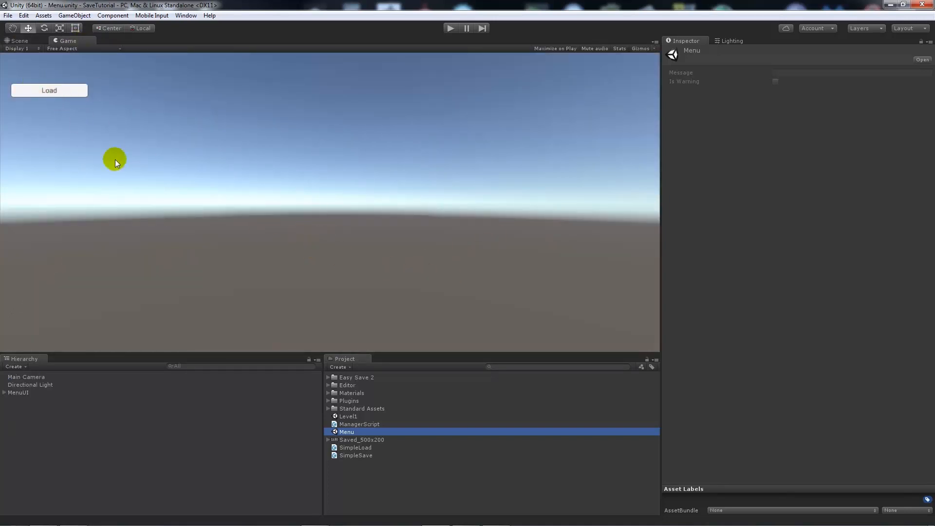
mouse_move(130, 189)
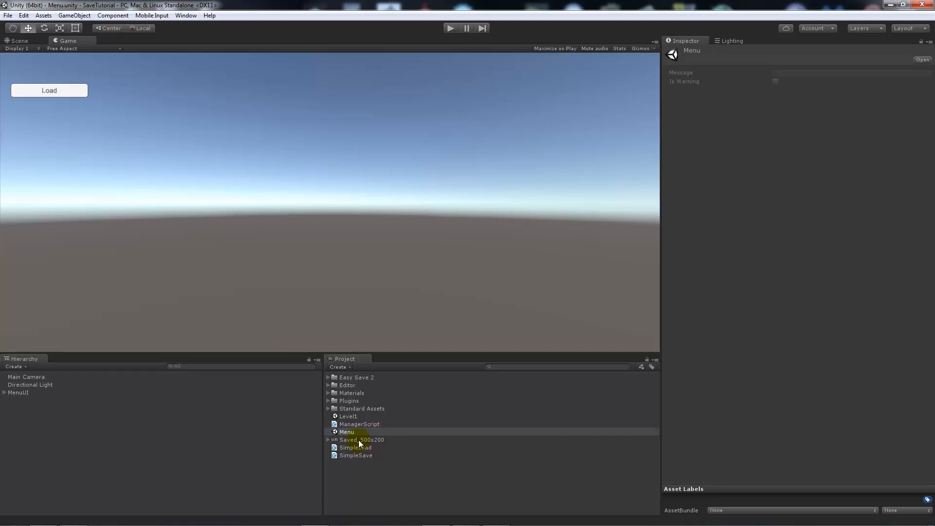
- Open SimpleSave.cs and start an ES2.Save( call below the playerPosition save
double_click(348, 416)
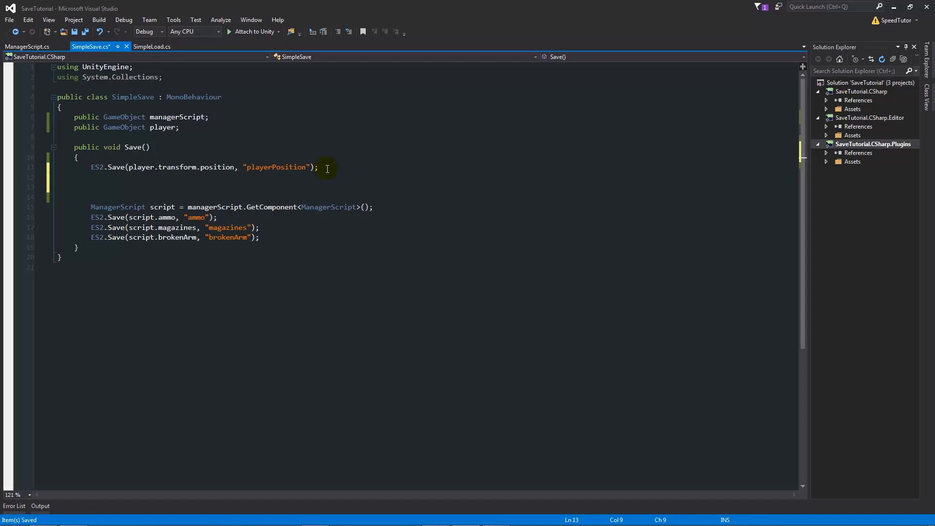
text(ES2.)
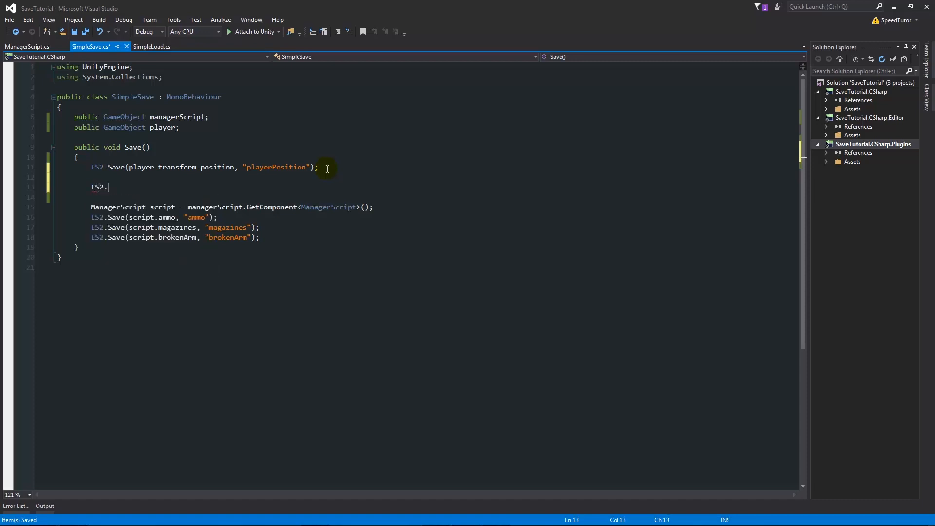
text(Save)
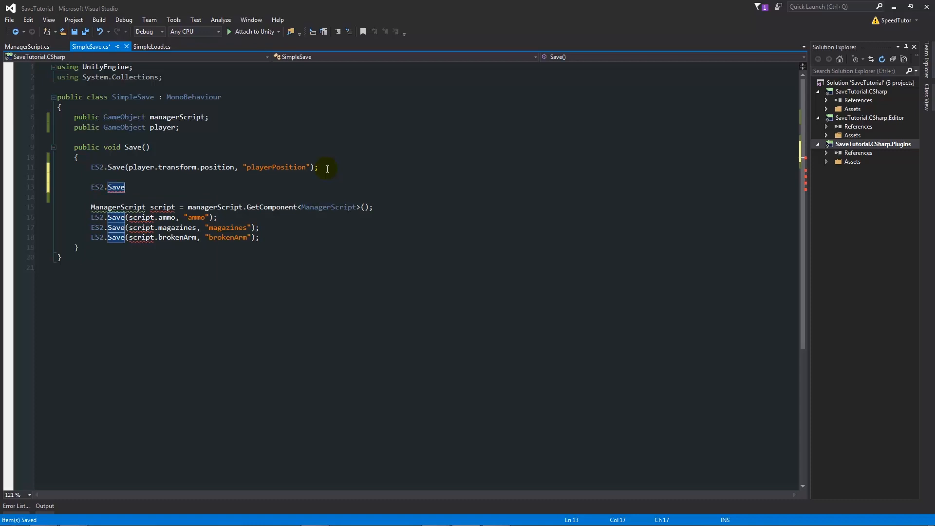
text(()
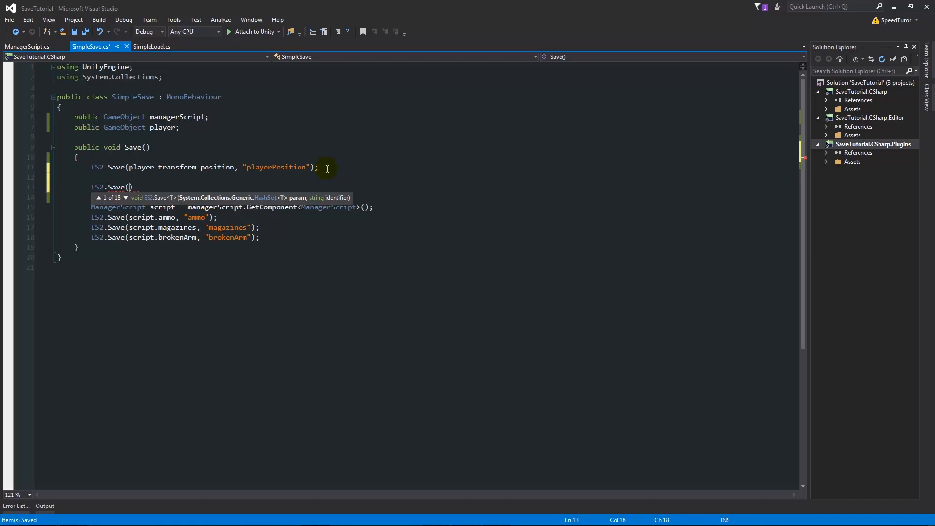
mouse_move(221, 78)
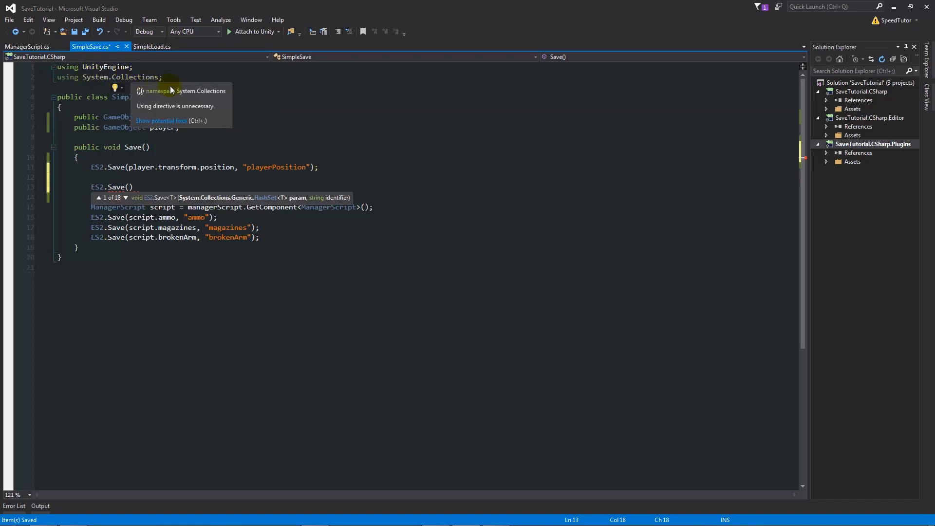
mouse_move(191, 73)
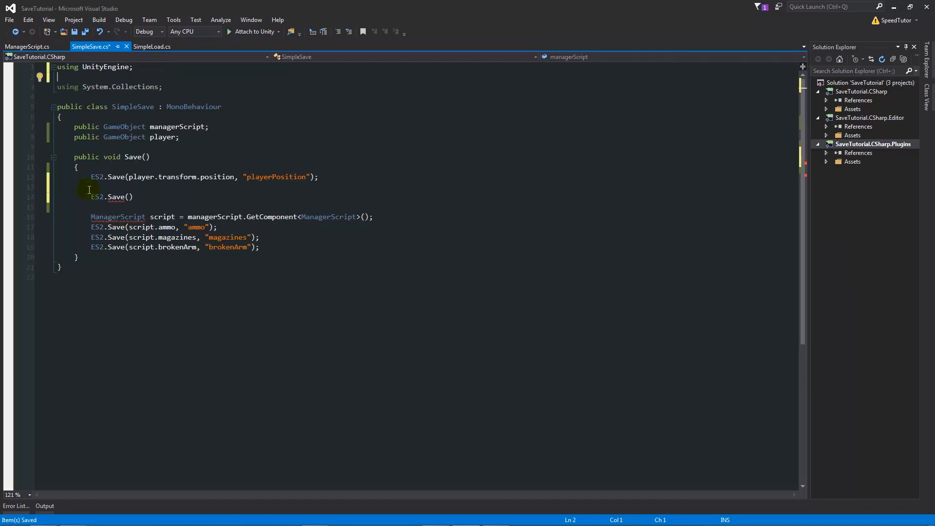
mouse_move(300, 111)
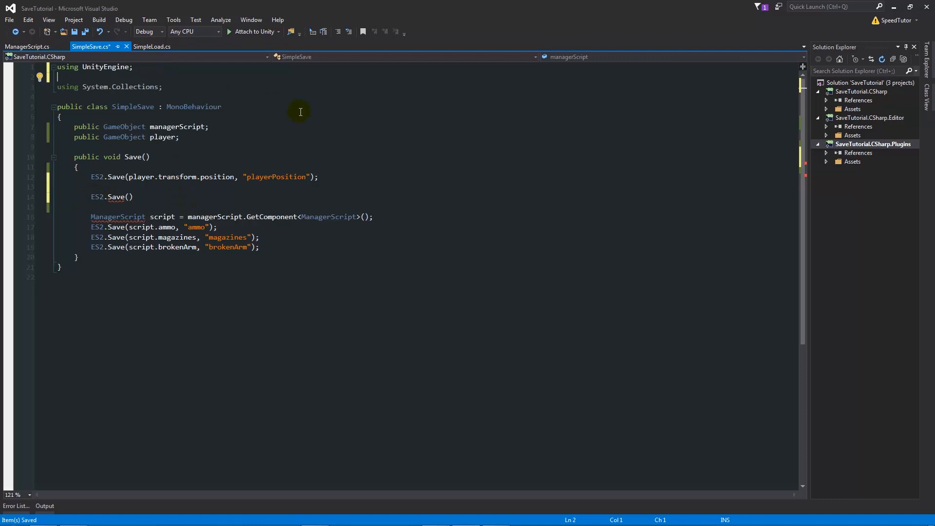
mouse_move(110, 86)
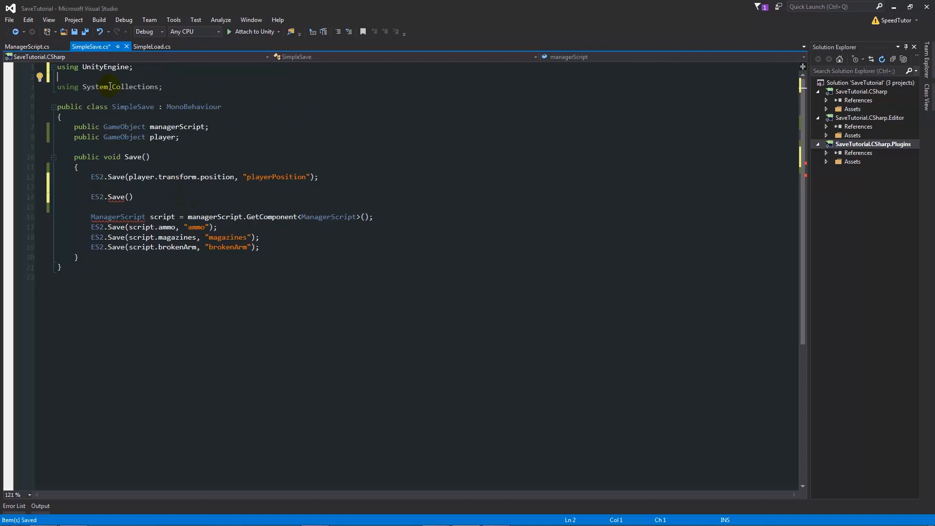
mouse_move(109, 87)
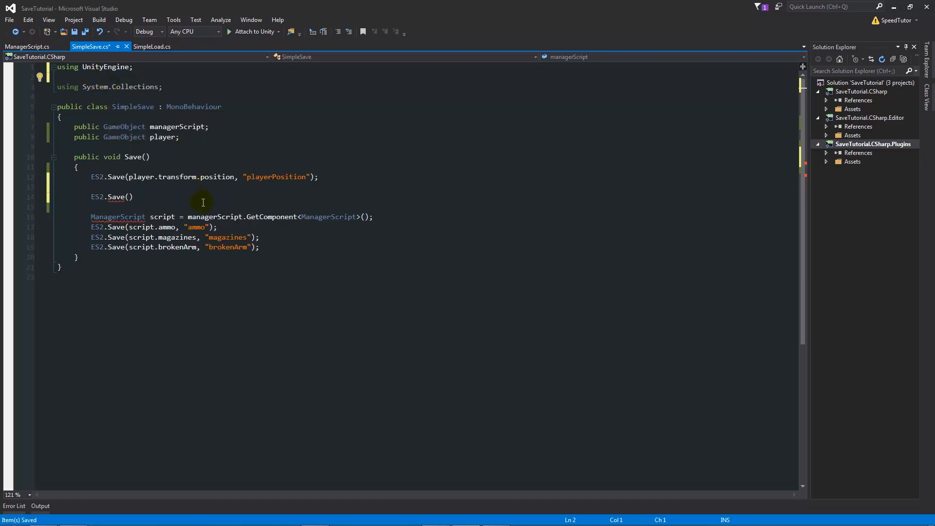
mouse_move(210, 282)
text(using)
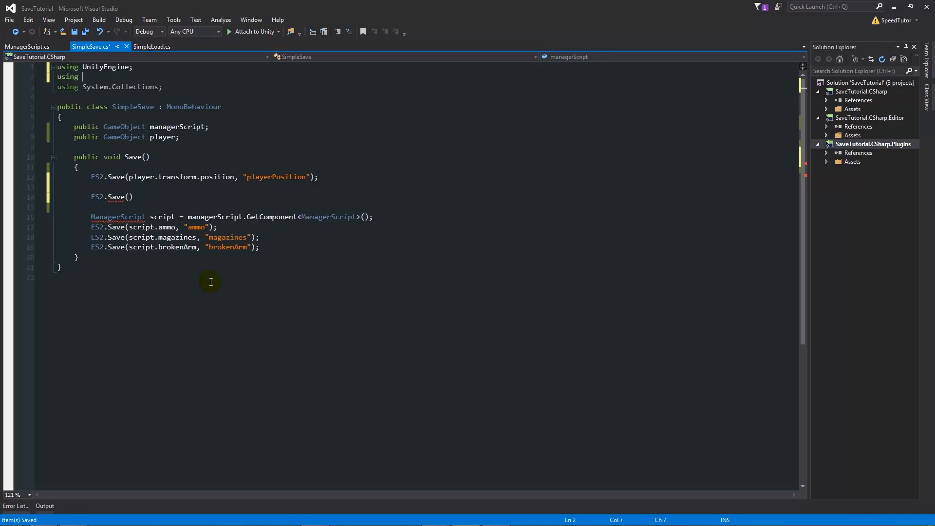
- Add 'using UnityEngine.SceneManagement;' to SimpleSave's using directives and save the file
text(unityEngine)
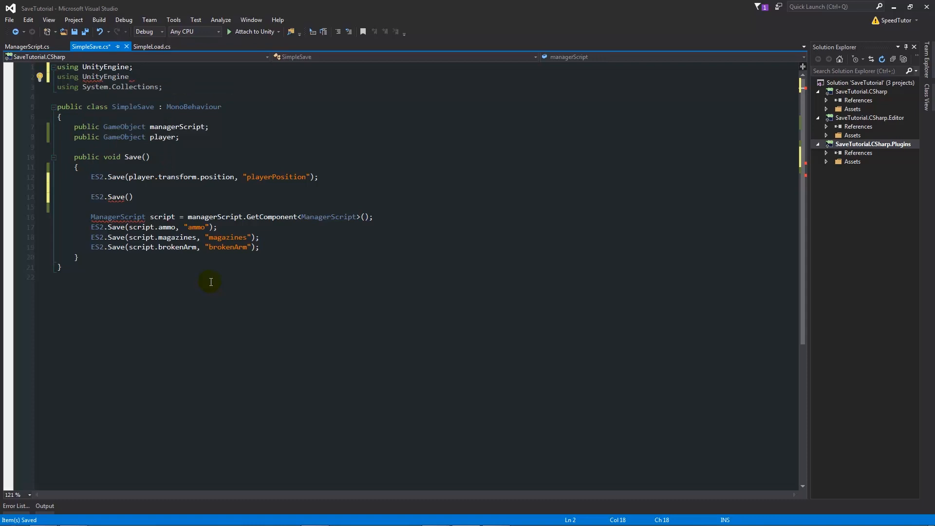
text(.SceneManagement;)
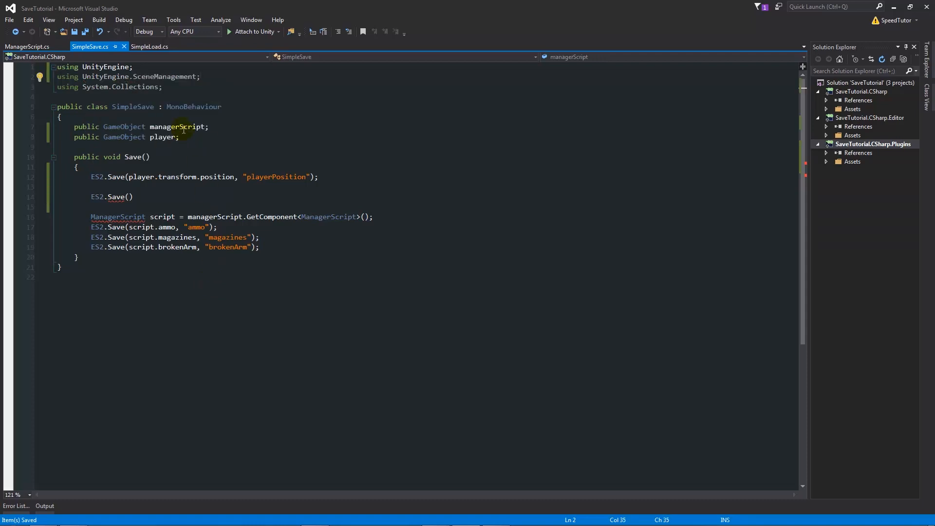
mouse_move(187, 76)
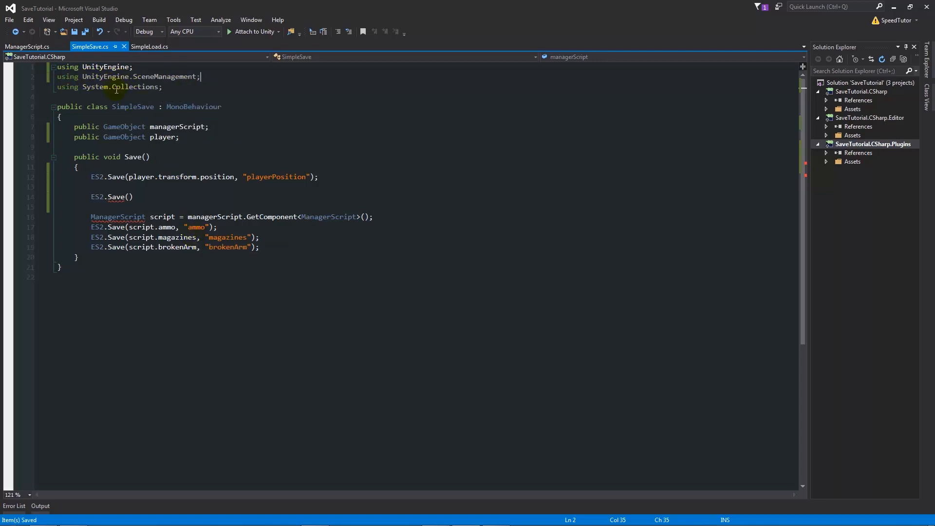
- Complete the call as ES2.Save(SceneManager.GetActiveScene().name, "savedScene"); and save
click(129, 197)
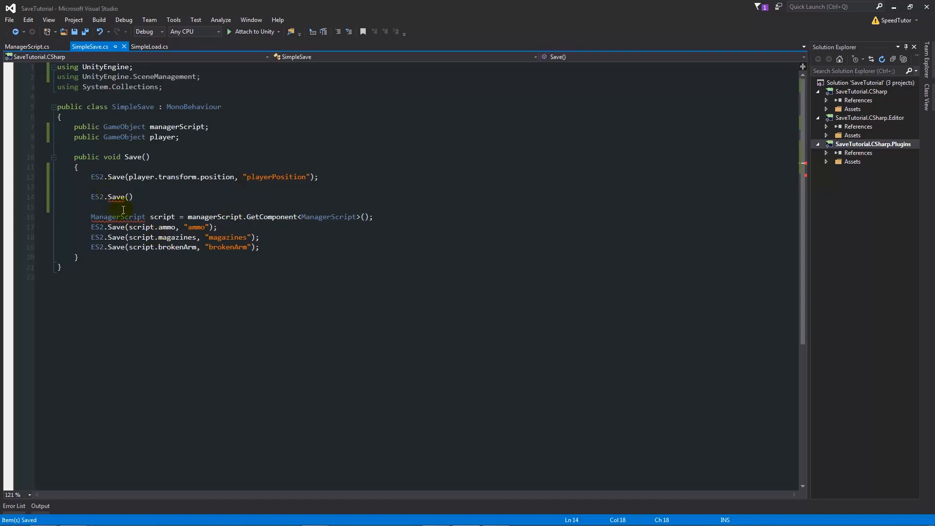
mouse_move(126, 327)
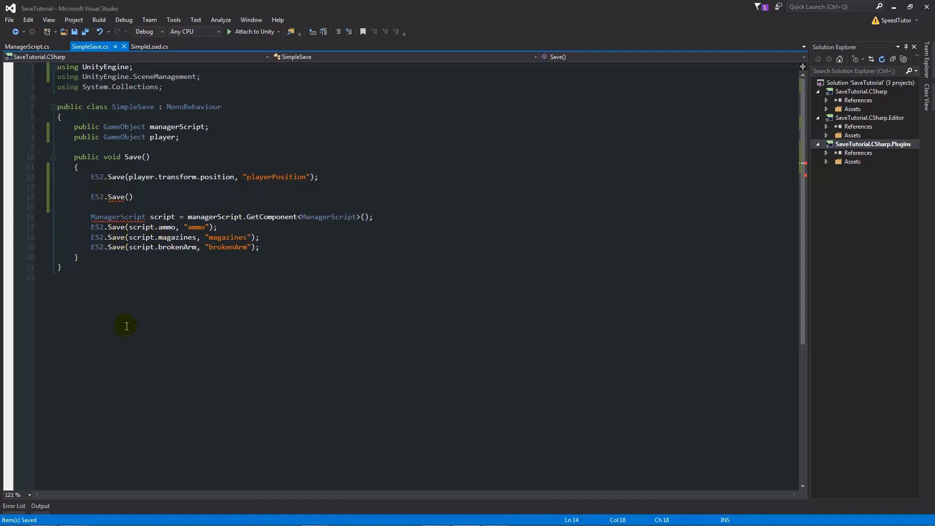
text(sce)
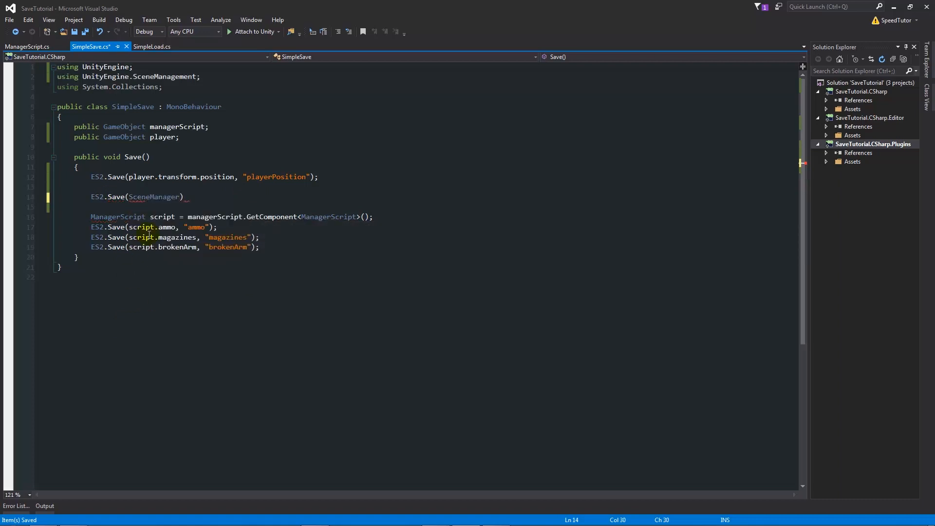
double_click(152, 197)
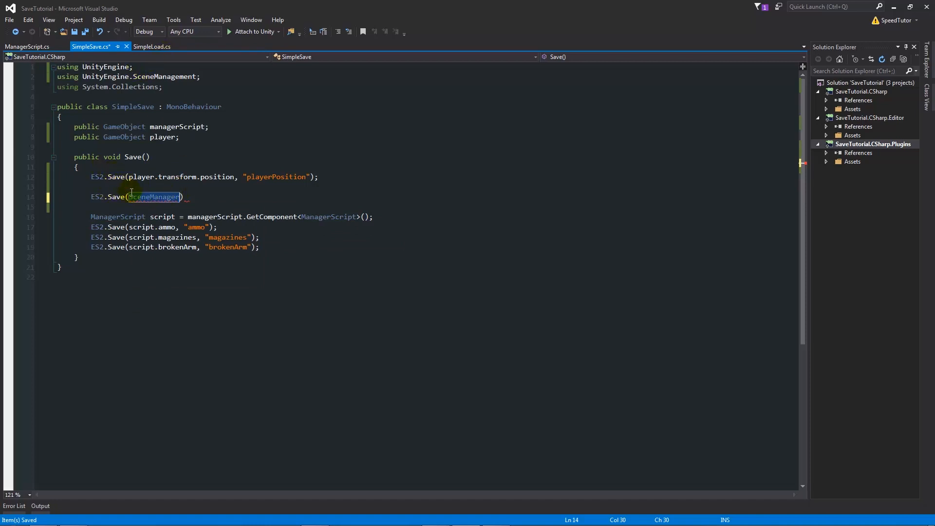
mouse_move(321, 278)
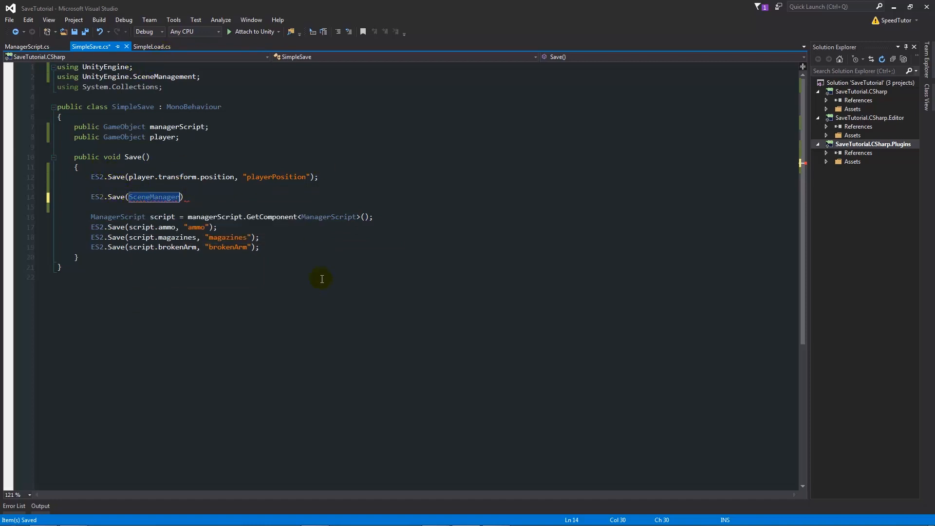
mouse_move(330, 391)
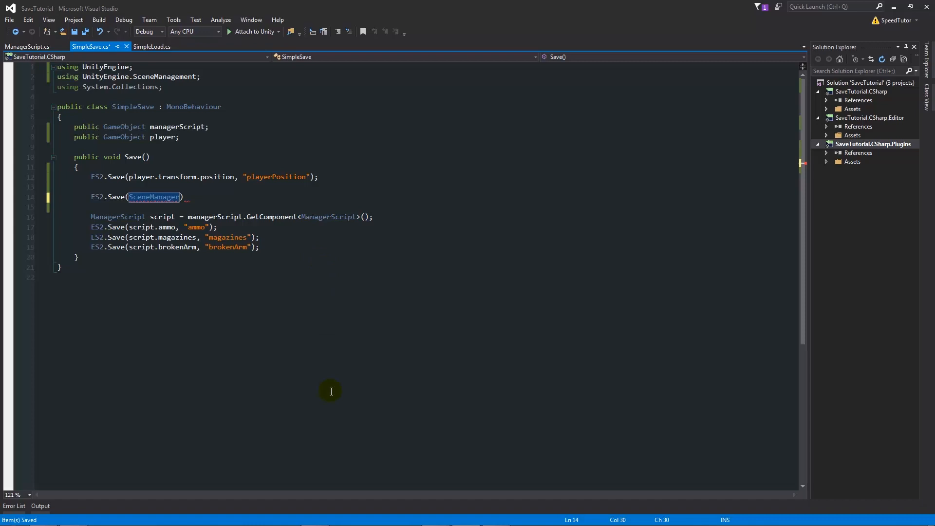
text(.ge)
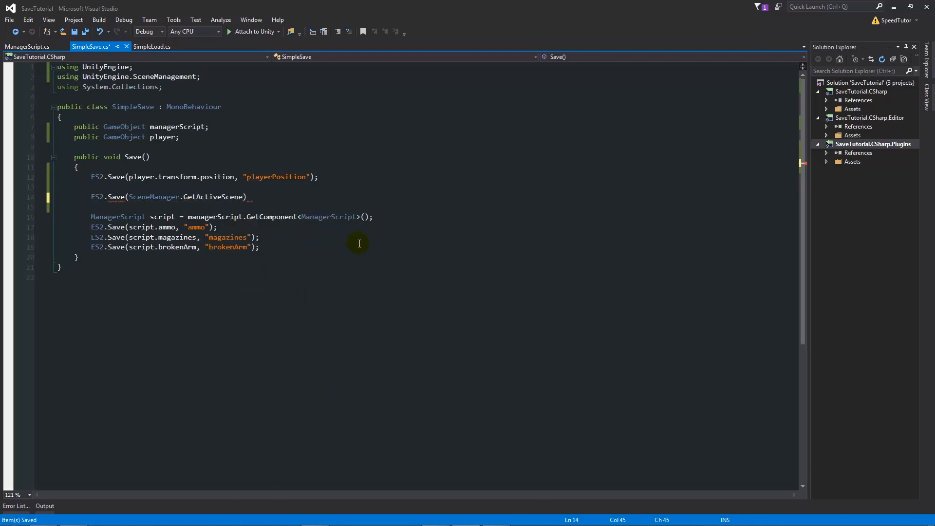
text(())
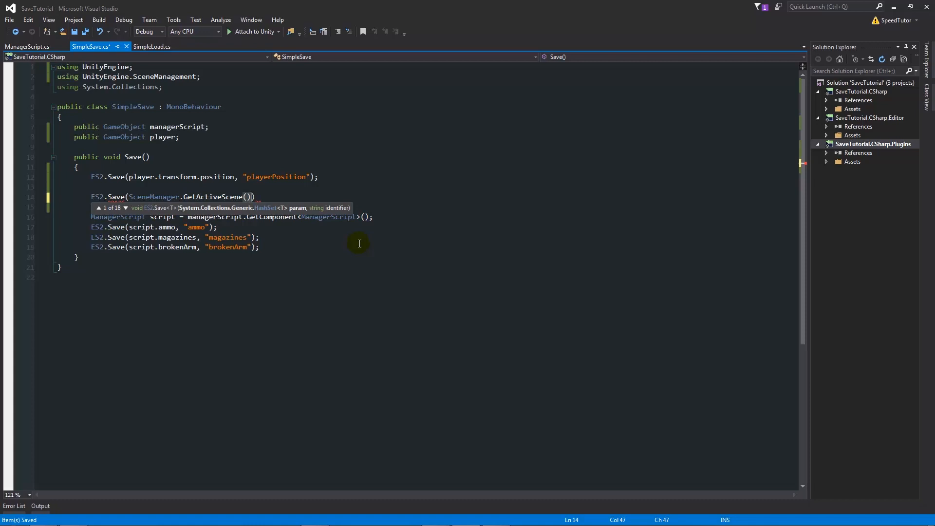
text(.name,)
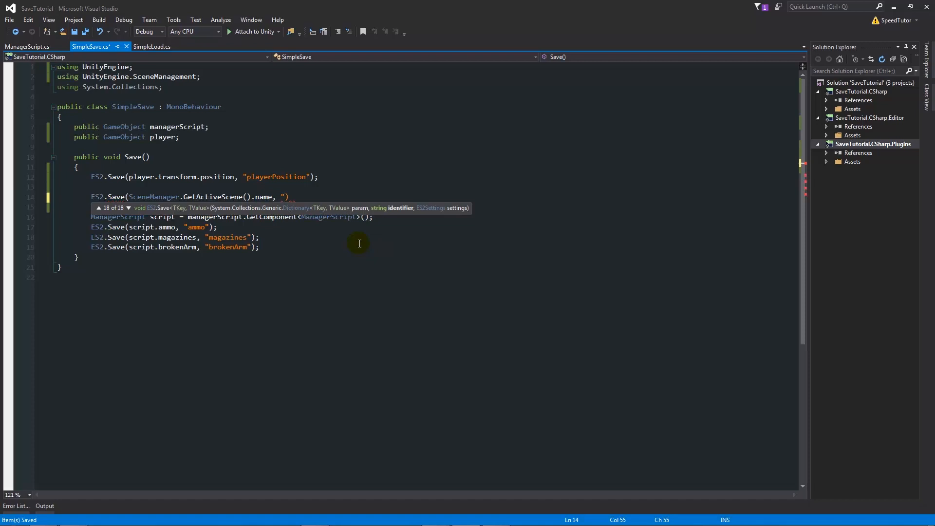
text(")
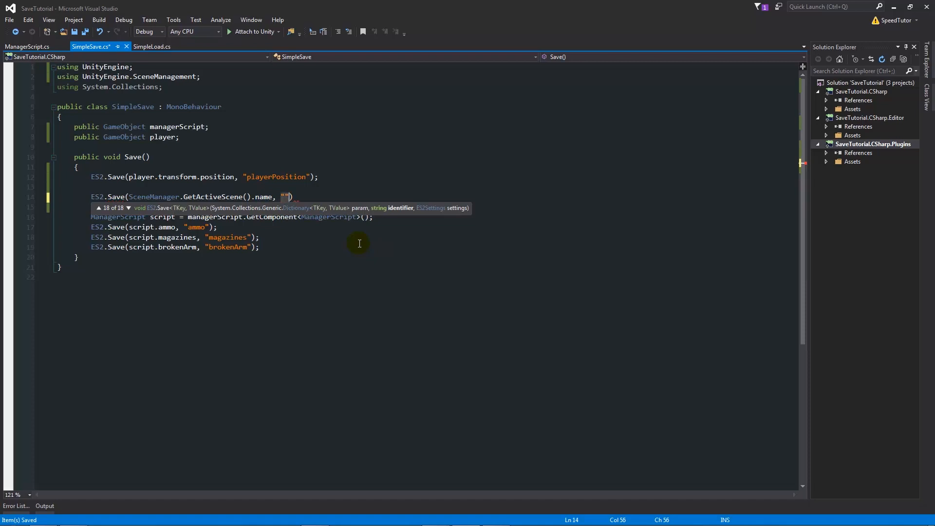
key(Backspace)
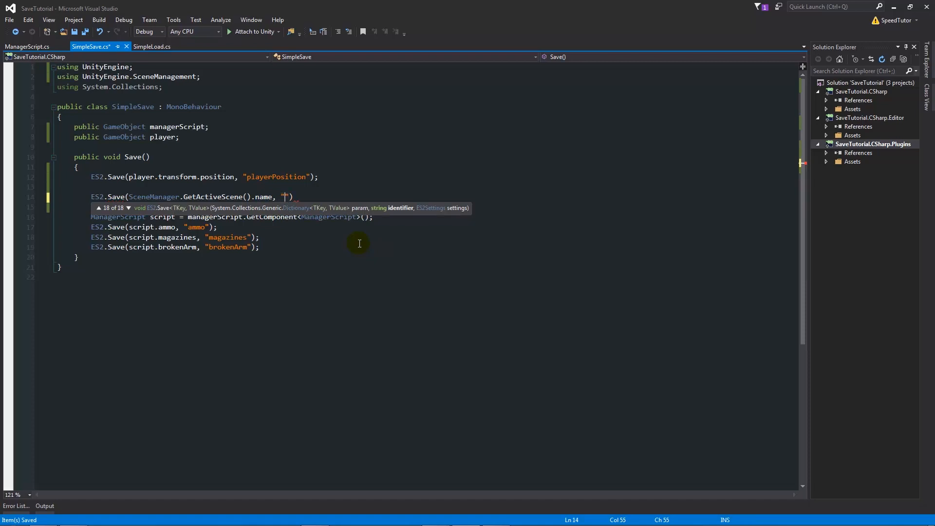
text(savedScene)
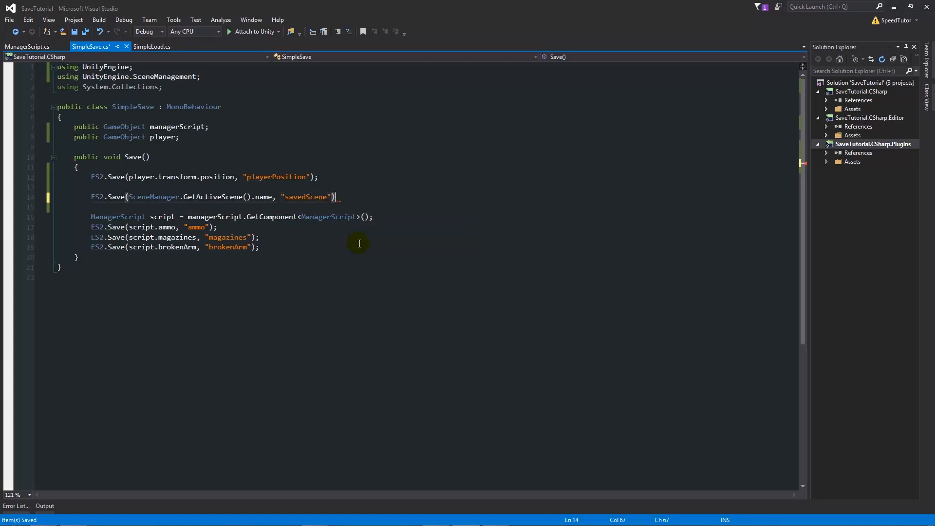
text(;)
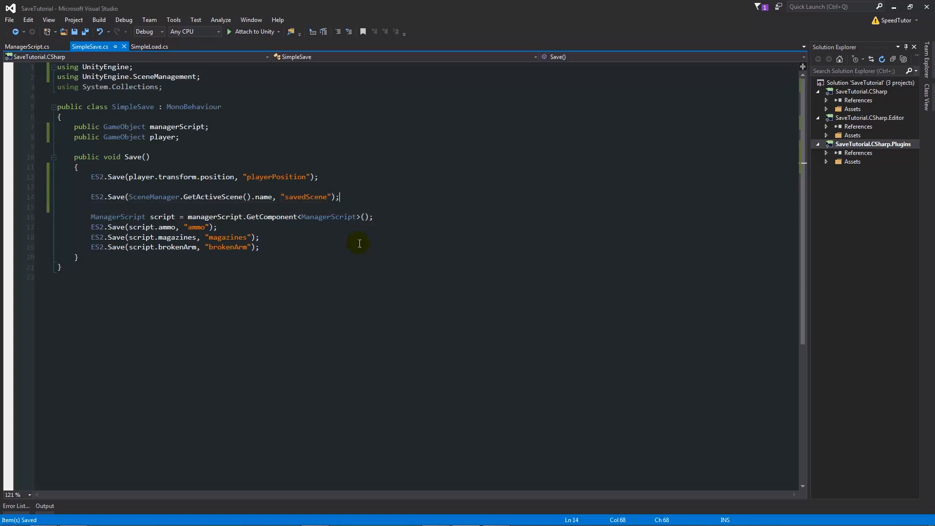
mouse_move(141, 191)
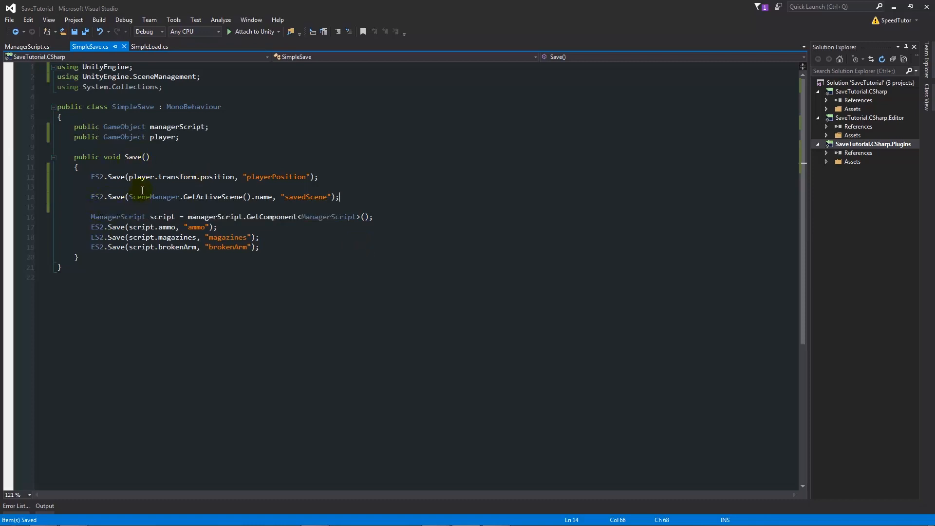
mouse_move(209, 197)
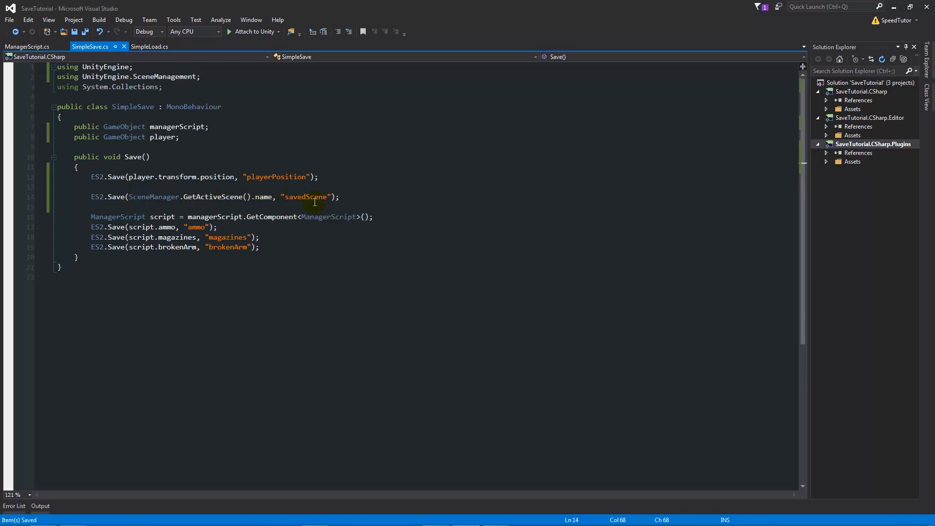
mouse_move(313, 202)
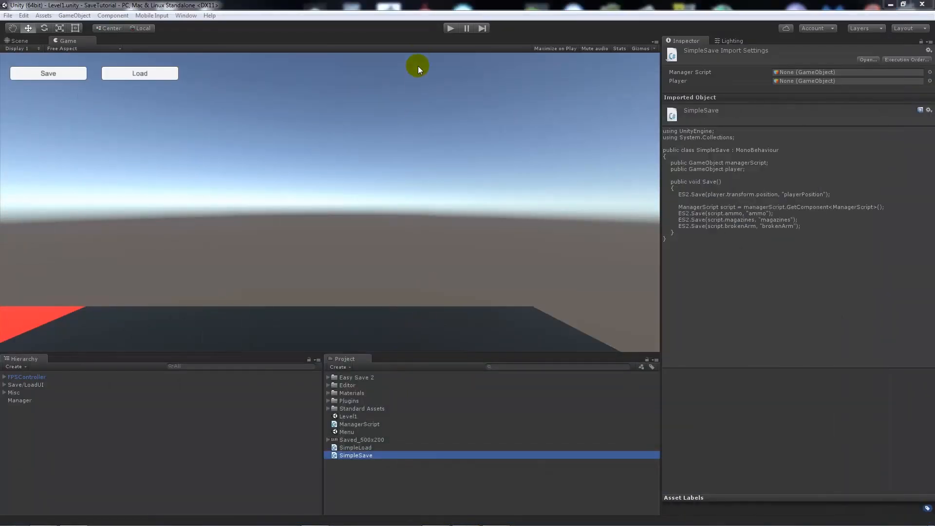
- Let Unity reload SimpleSave, review and close the Easy Save 2 Tools settings, then open Menu
click(450, 28)
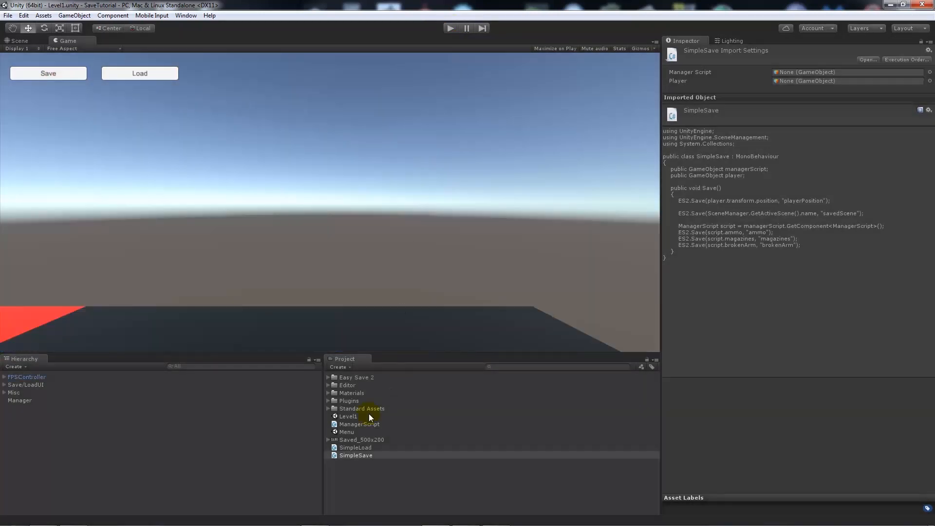
right_click(355, 455)
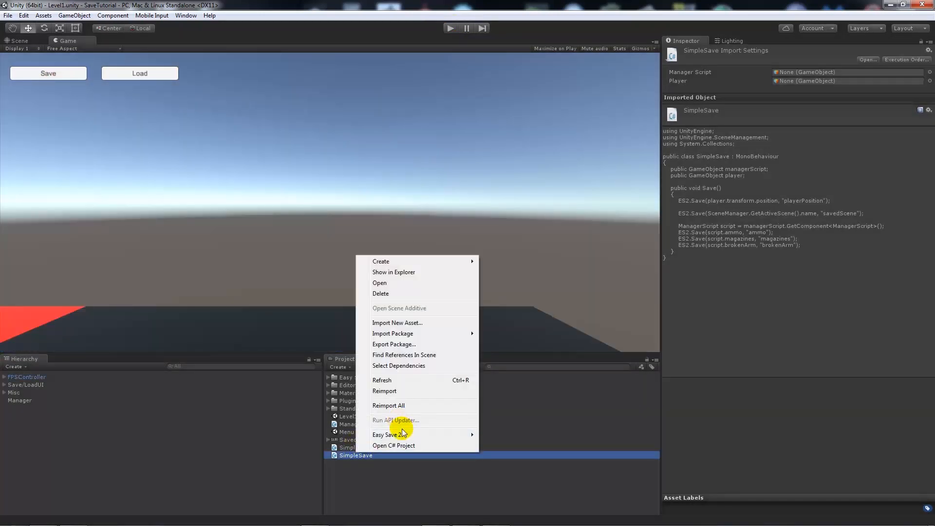
click(387, 433)
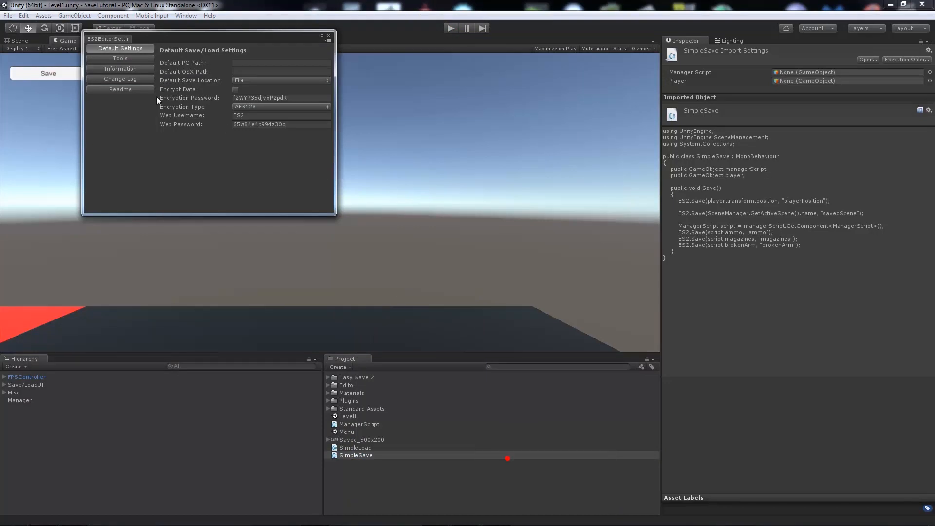
click(120, 58)
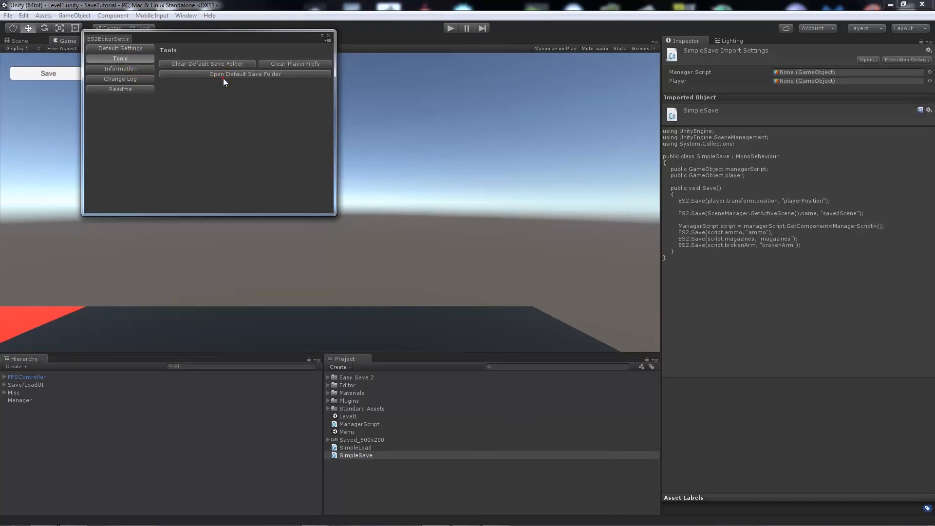
click(244, 74)
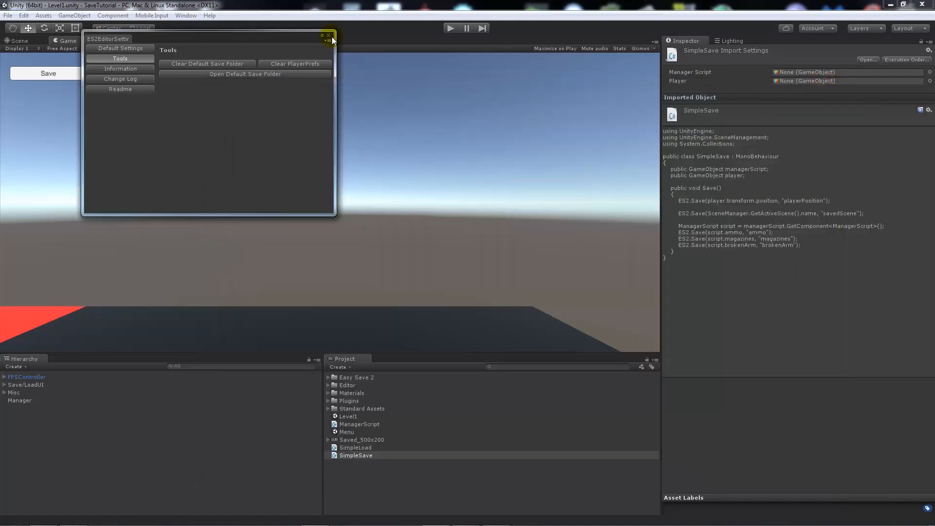
click(328, 35)
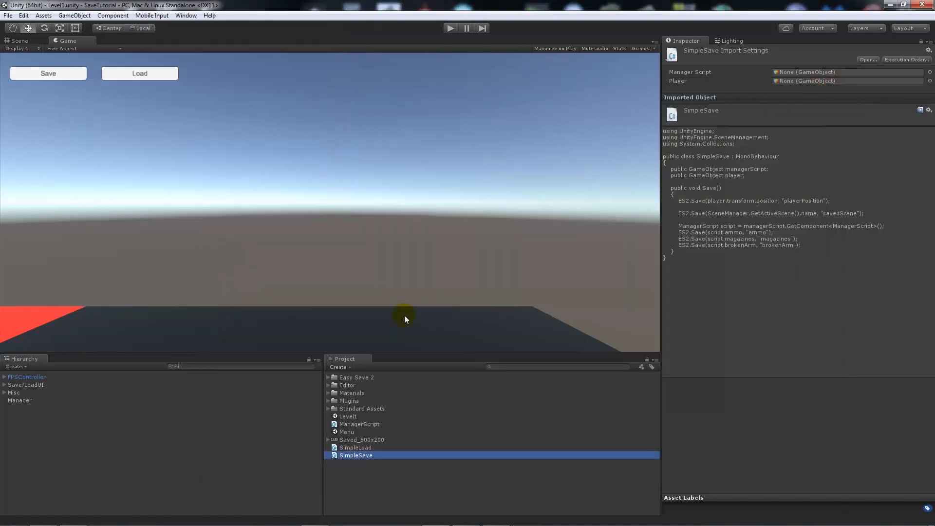
double_click(355, 455)
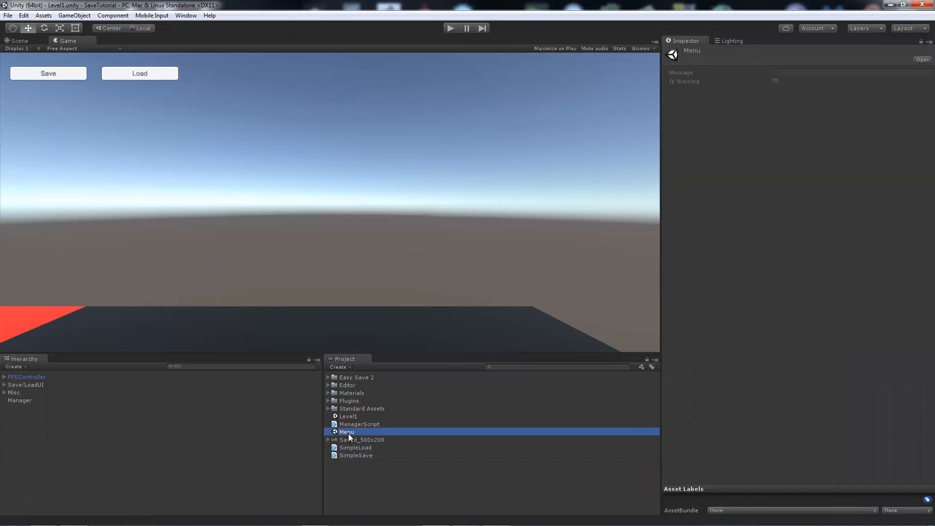
- Create a new MainMenuLoad C# script in the Project panel and open it
right_click(346, 430)
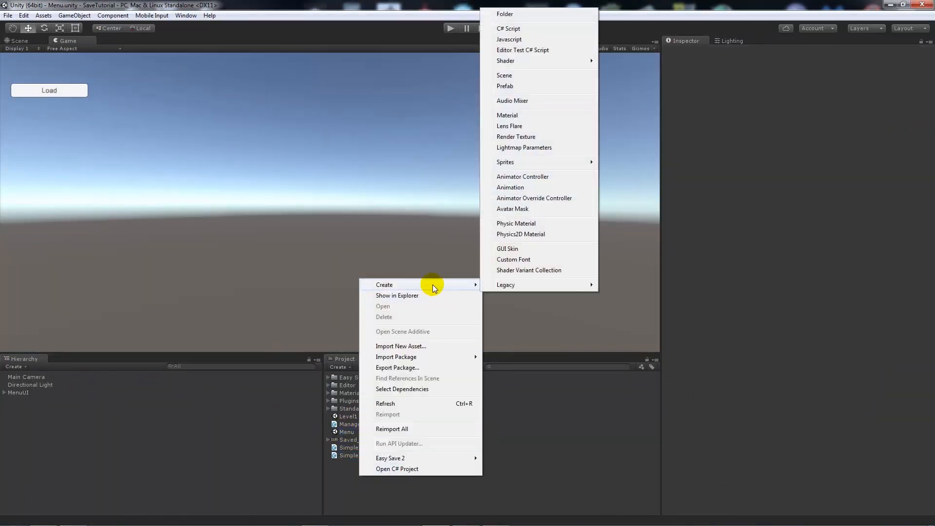
click(508, 28)
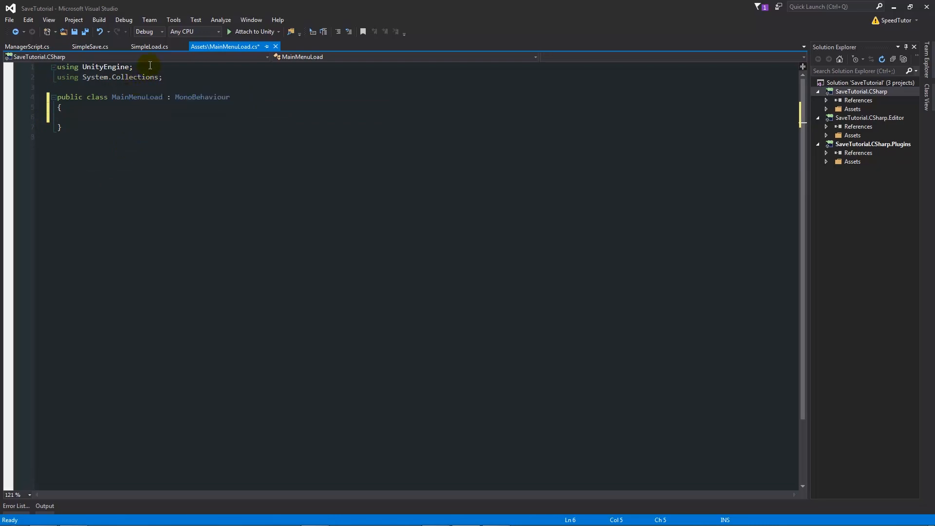
- Add 'using UnityEngine.SceneManagement;' below 'using UnityEngine;' in MainMenuLoad and save
key(enter)
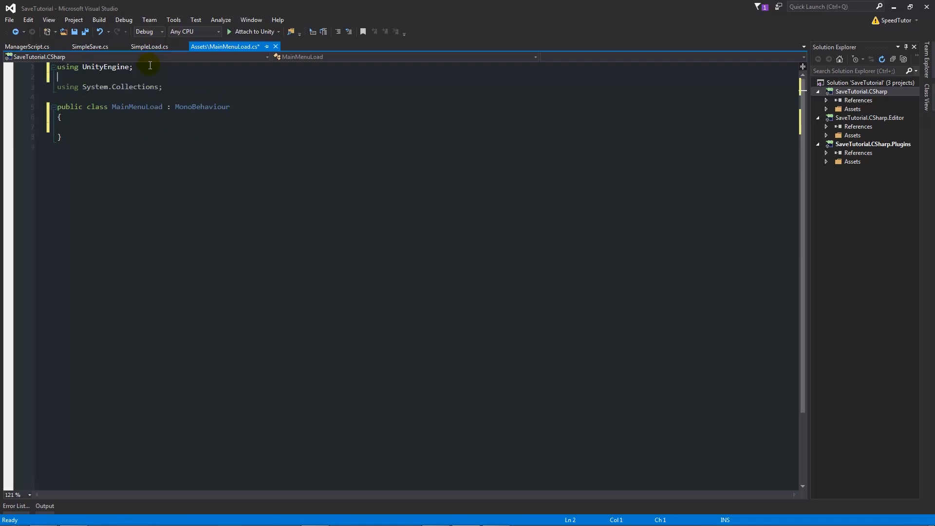
text(using)
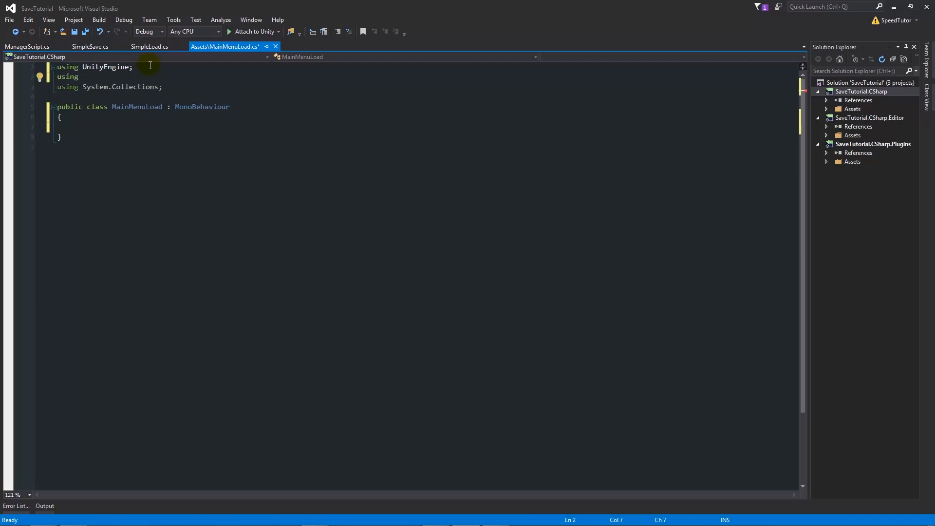
text(UnityEngine.SceneManagement;)
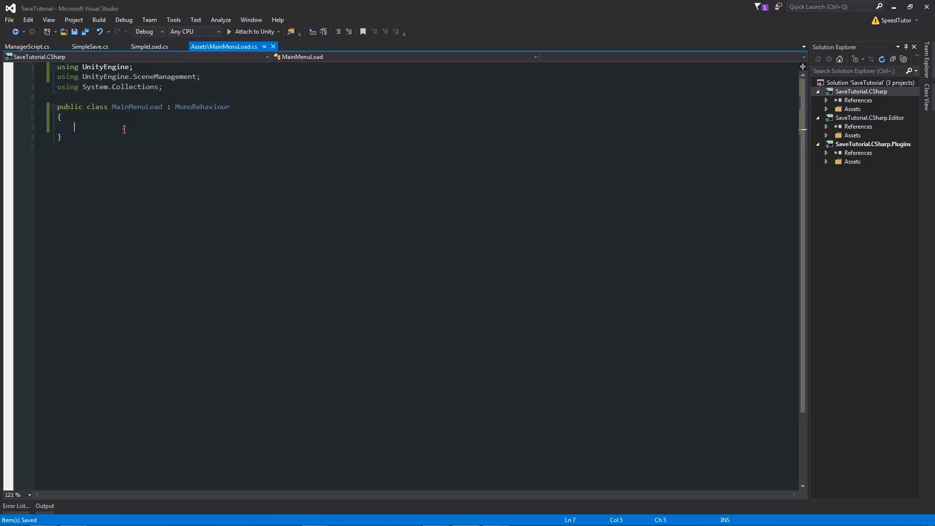
mouse_move(218, 203)
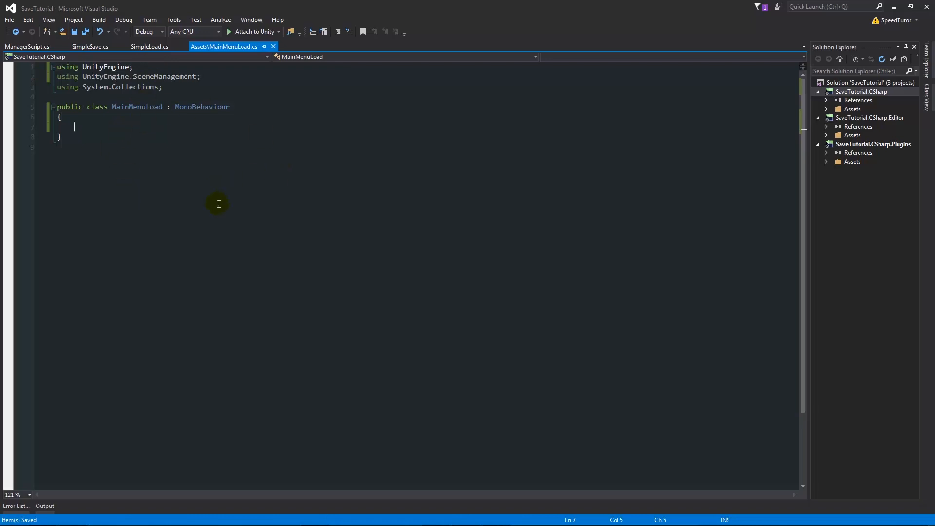
- Declare a public string levelToLoad field and an empty public void Load() method
text(public)
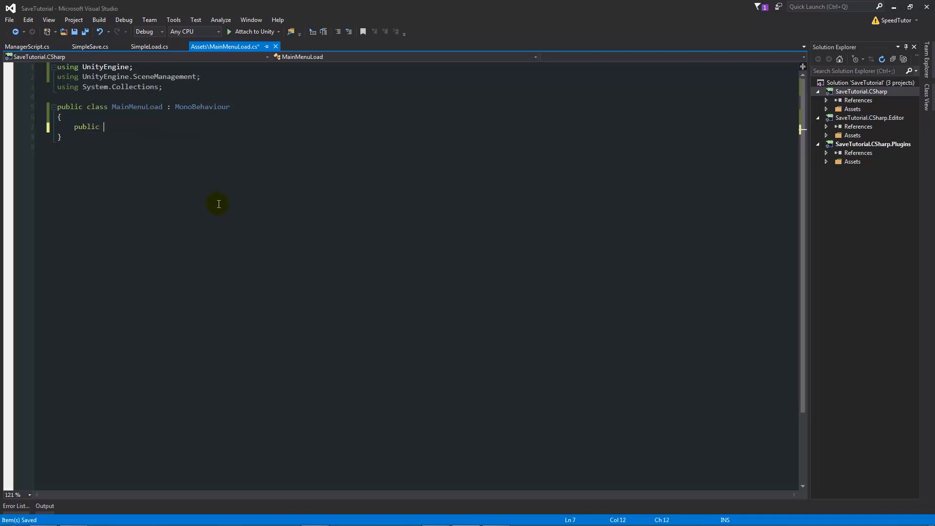
text(string)
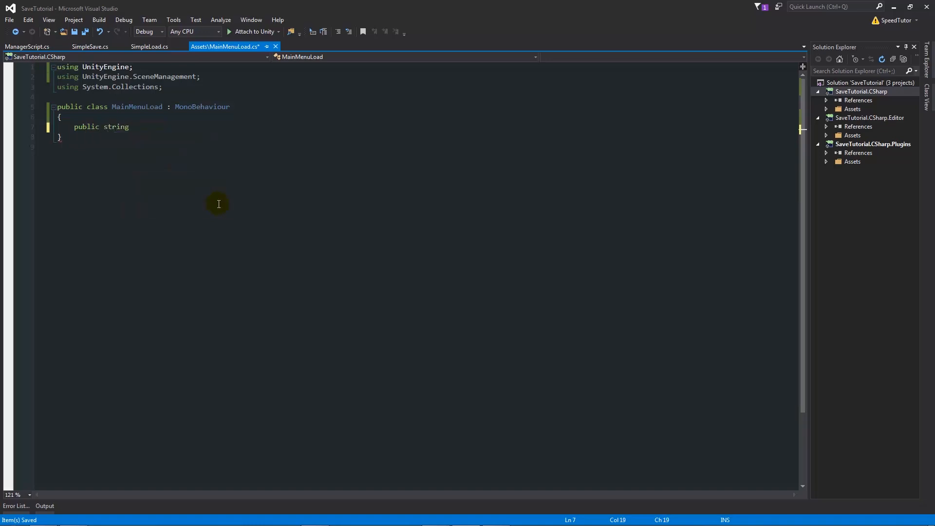
text(level)
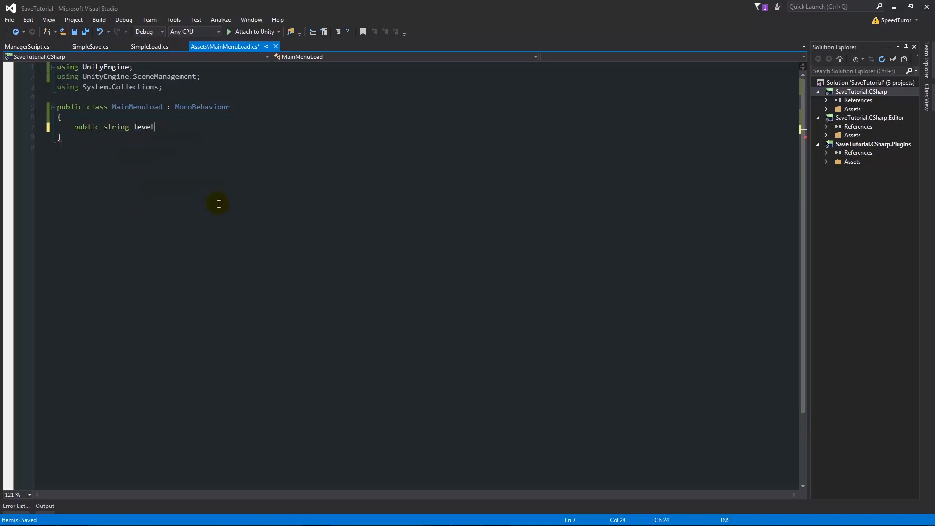
text(ToLoad;)
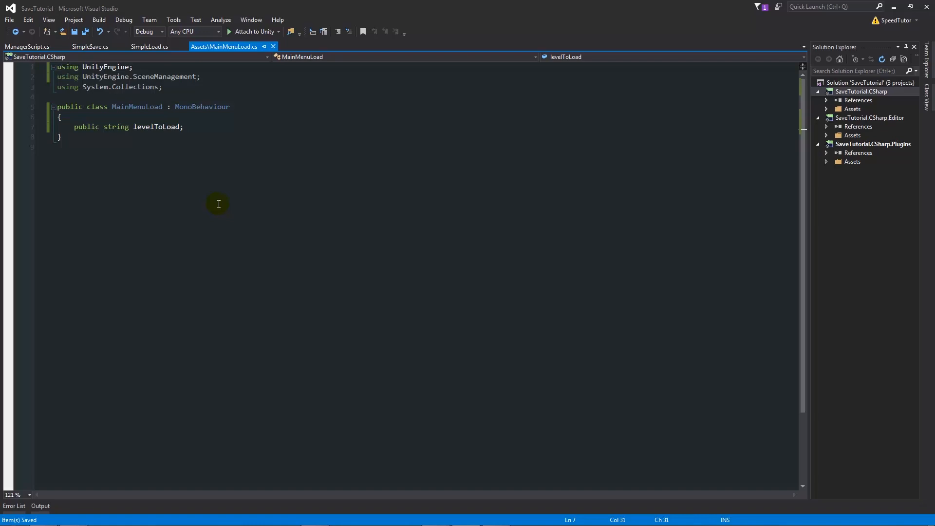
text(public void Lo)
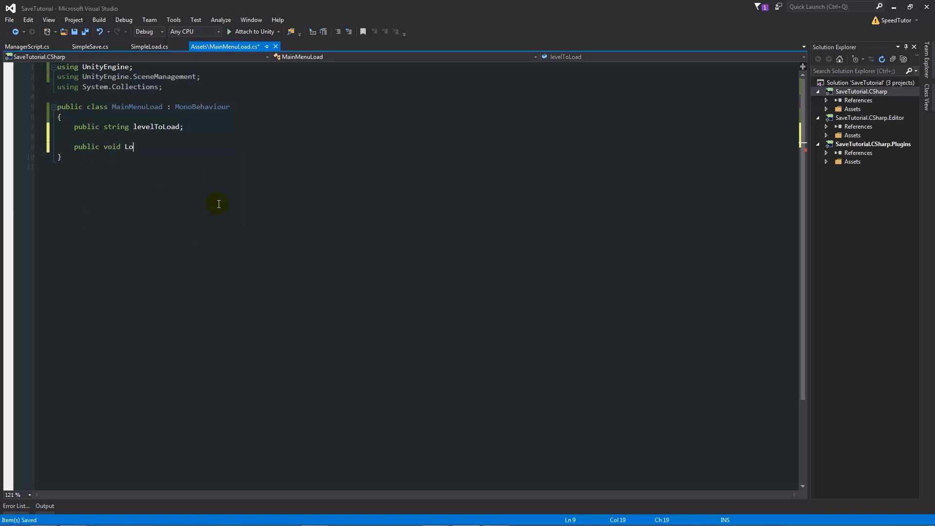
text(ad())
text({)
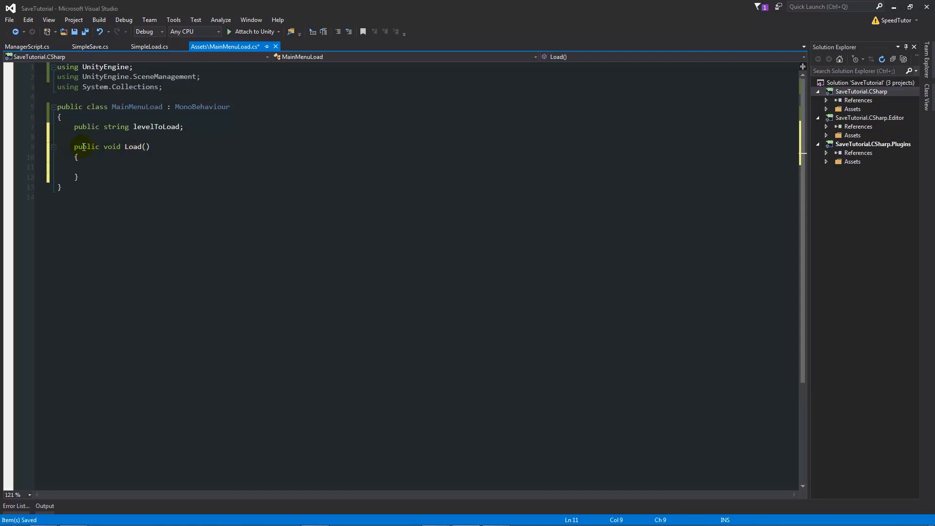
mouse_move(188, 151)
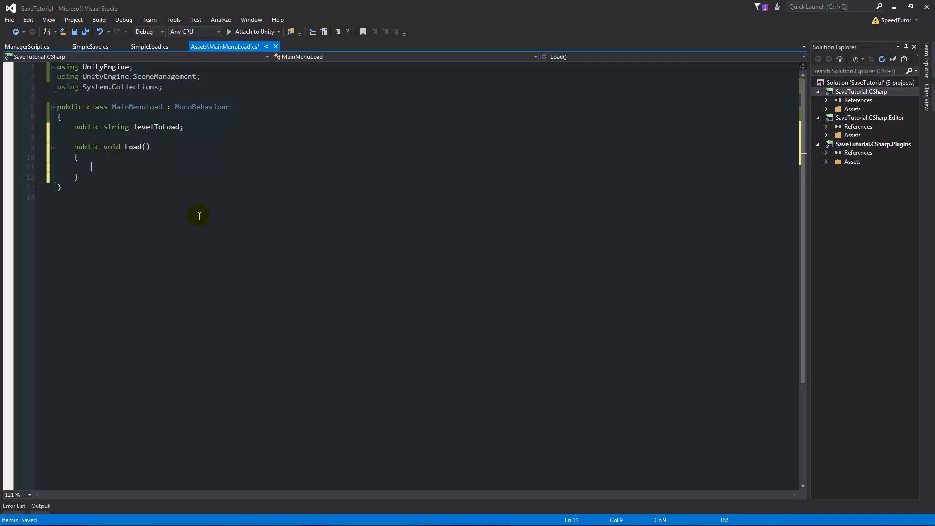
- Make Load() assign levelToLoad = ES2.Load<string>("savedScene"); and save MainMenuLoad
text(levelToLoad)
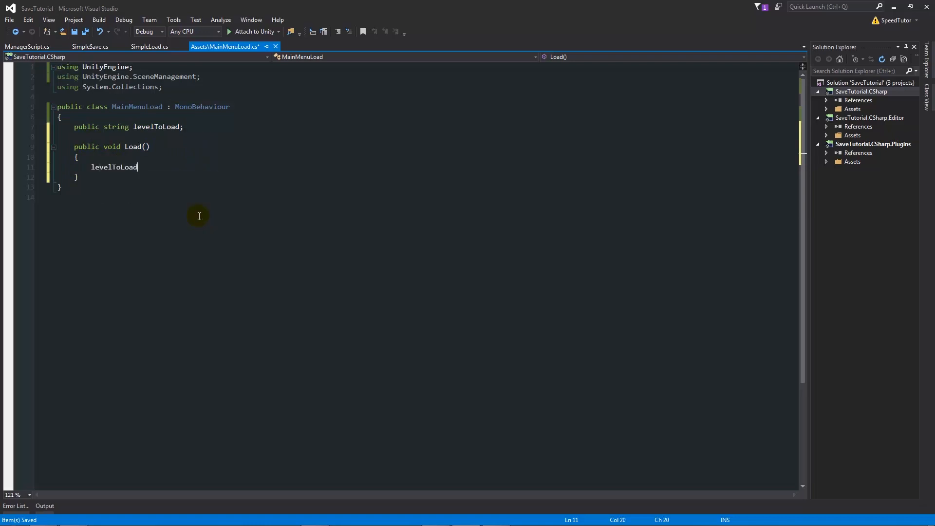
text(= E)
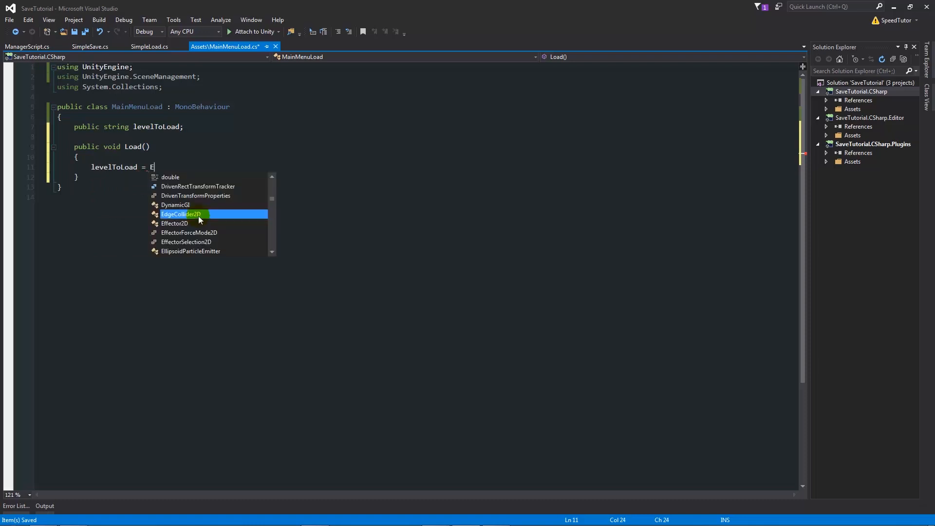
text(S2)
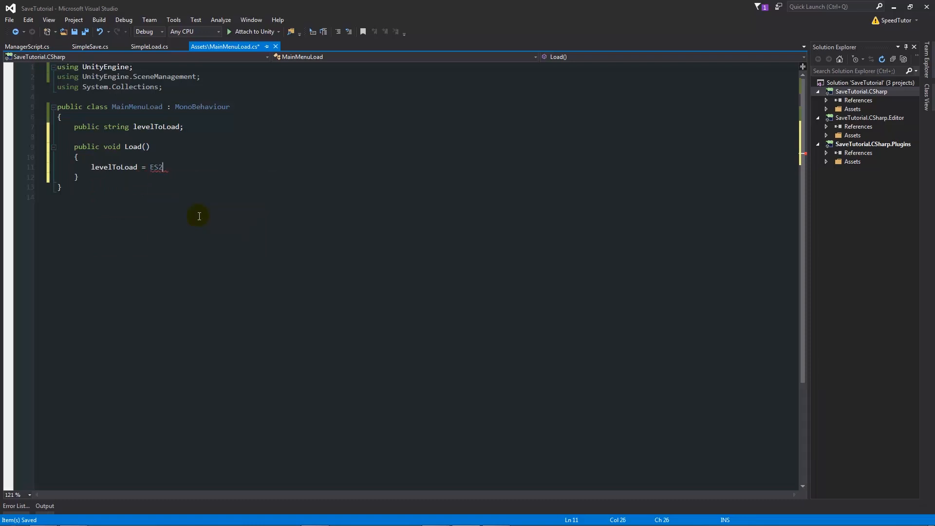
text(.Load)
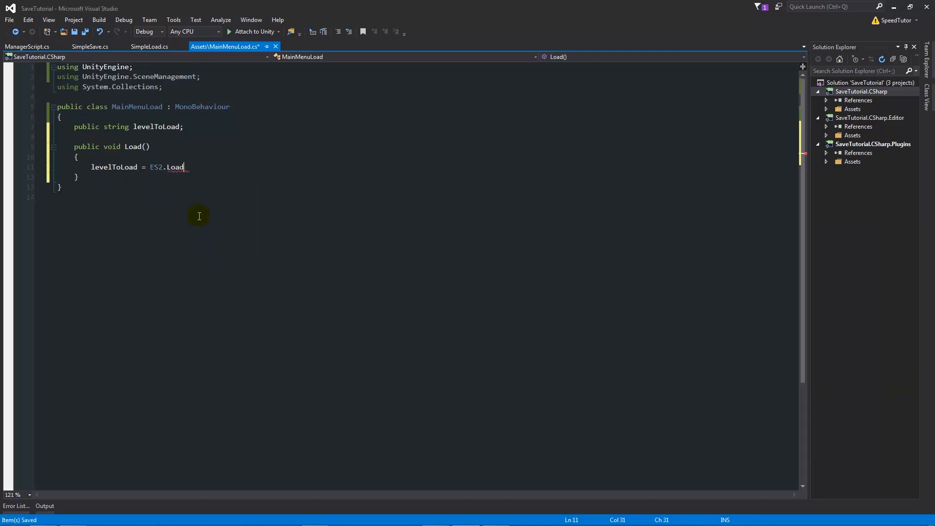
text(<>)
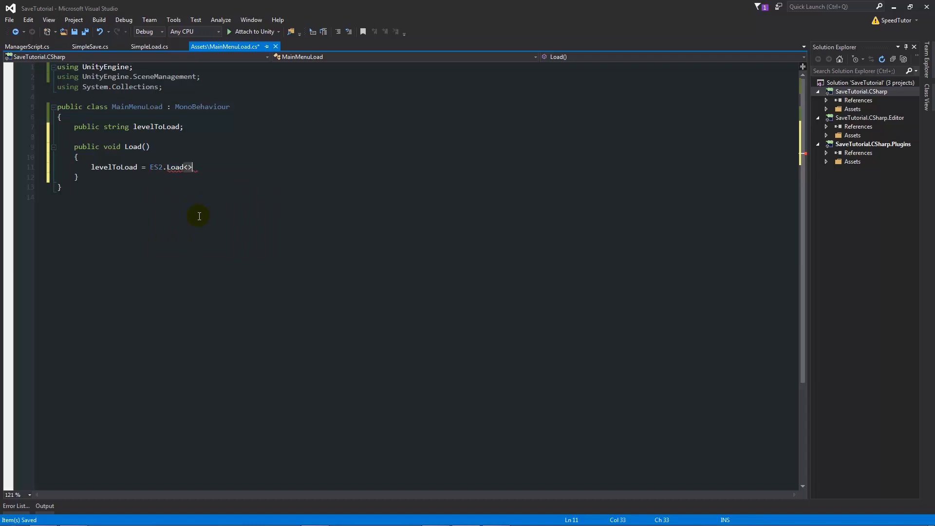
text(string)
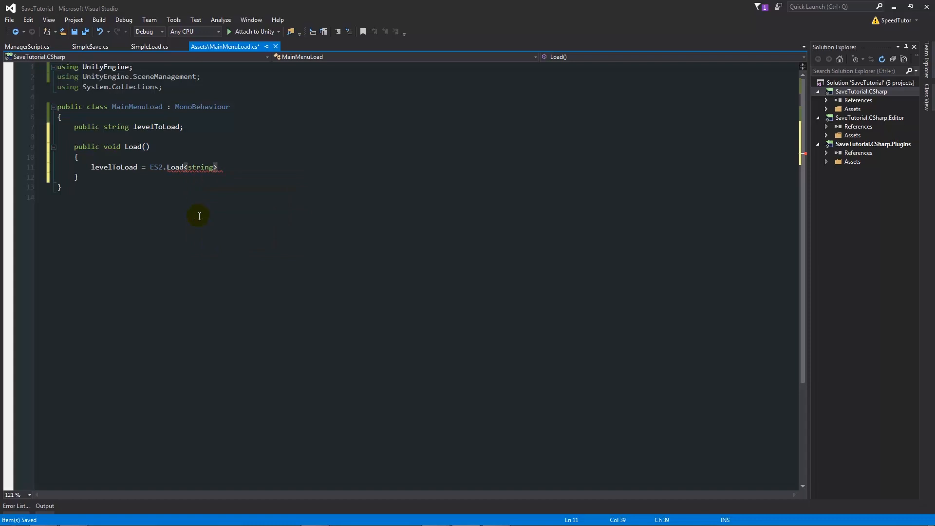
text(("saved")
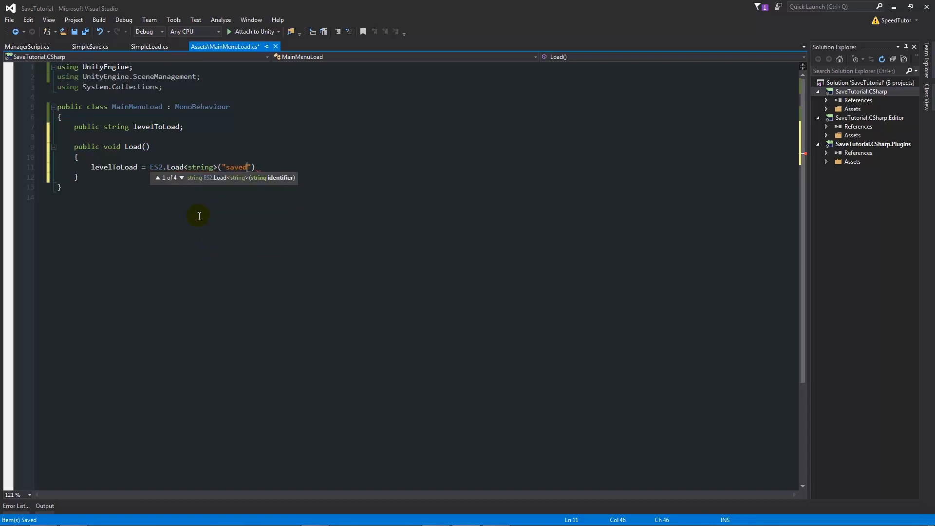
text(Scene)
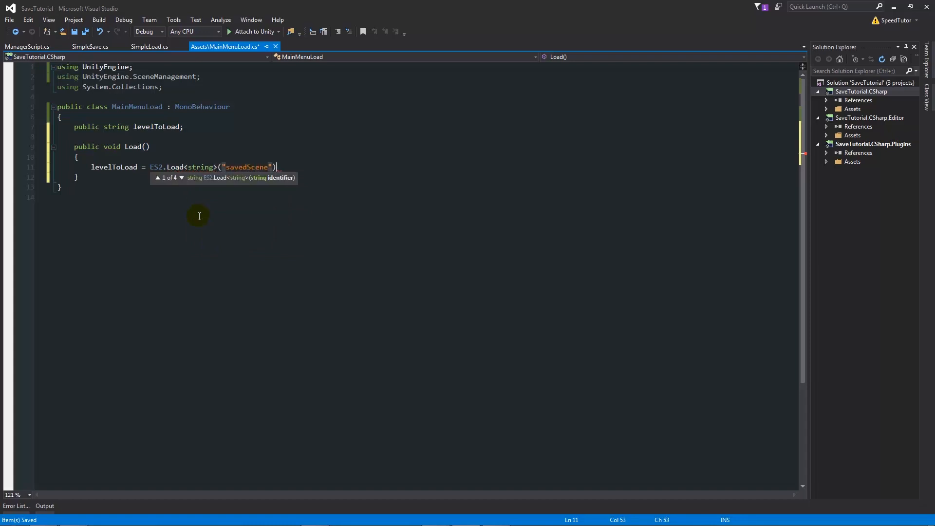
text(;)
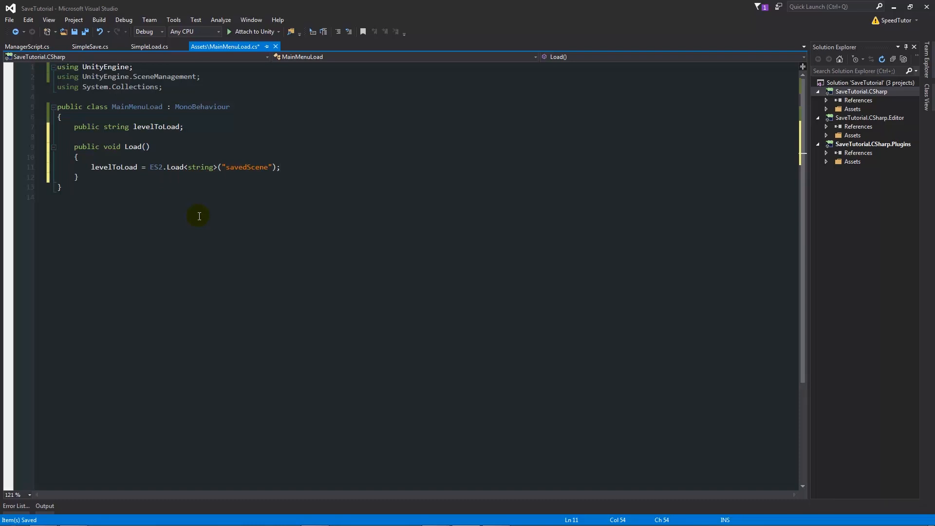
key(ctrl+s)
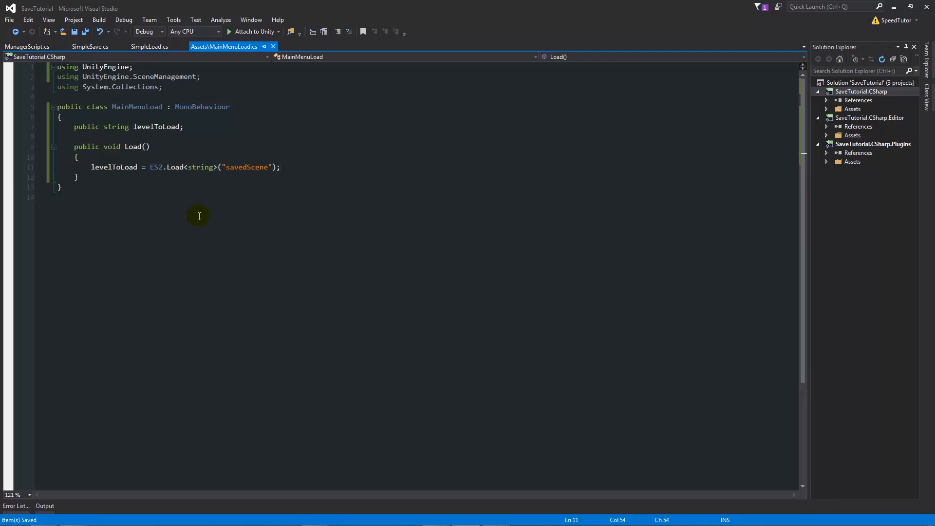
- Review SimpleLoad.cs's Load code for reference, then return to MainMenuLoad.cs
click(149, 47)
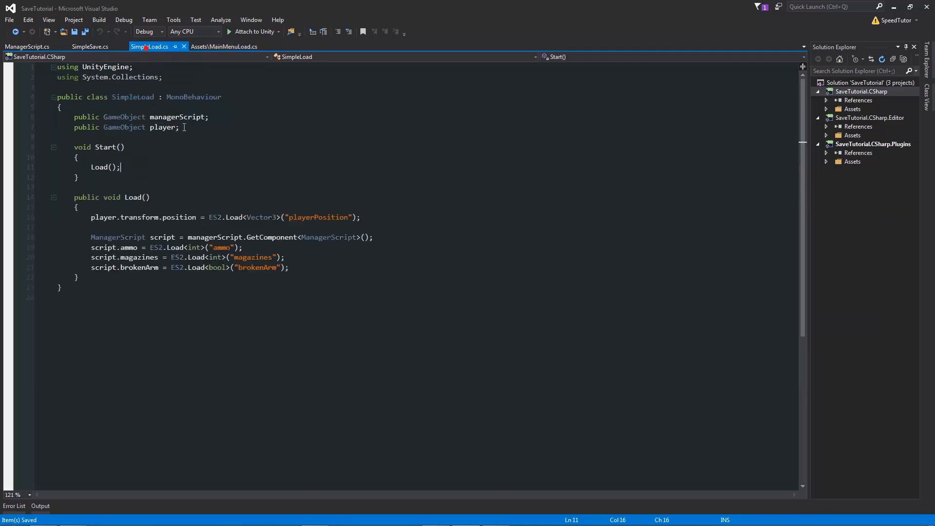
mouse_move(215, 267)
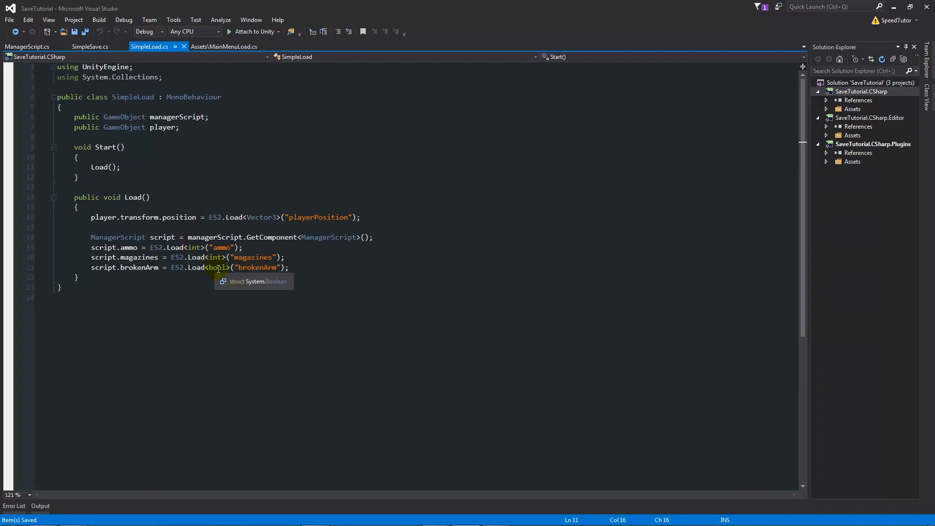
mouse_move(267, 217)
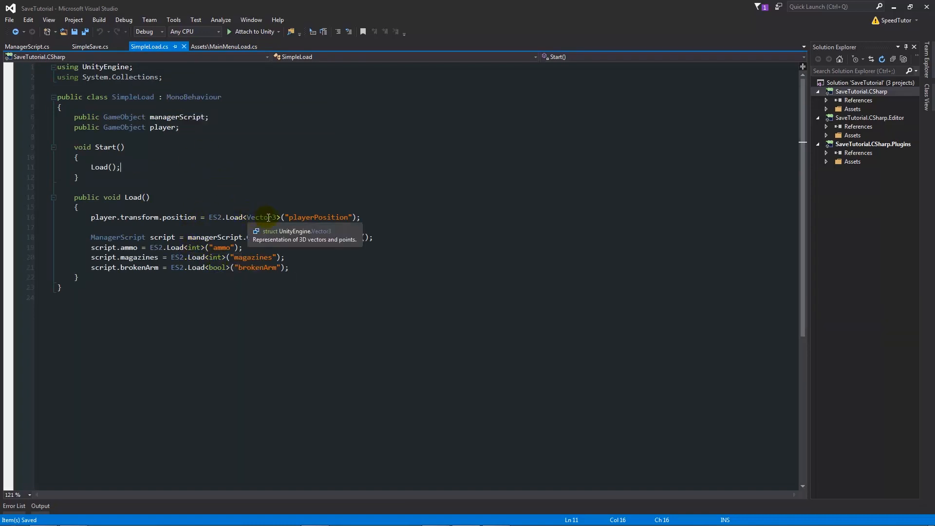
click(227, 47)
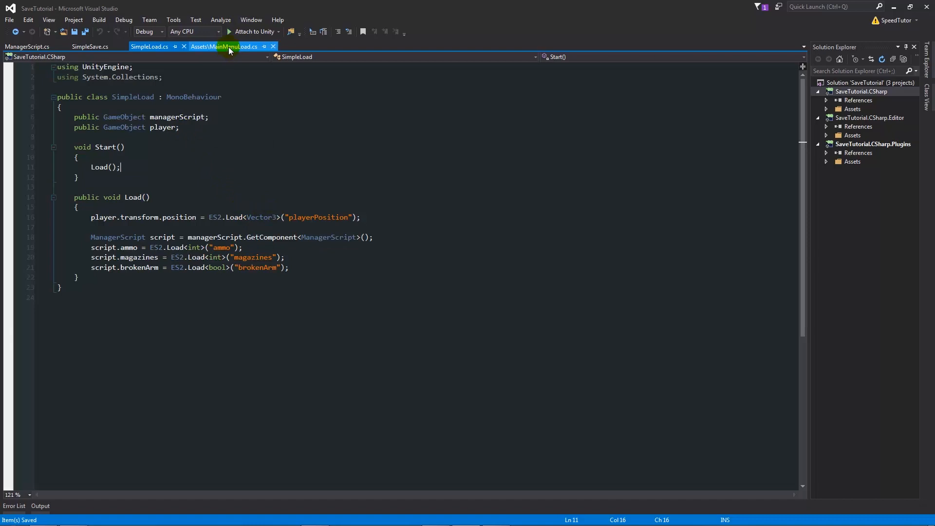
click(225, 46)
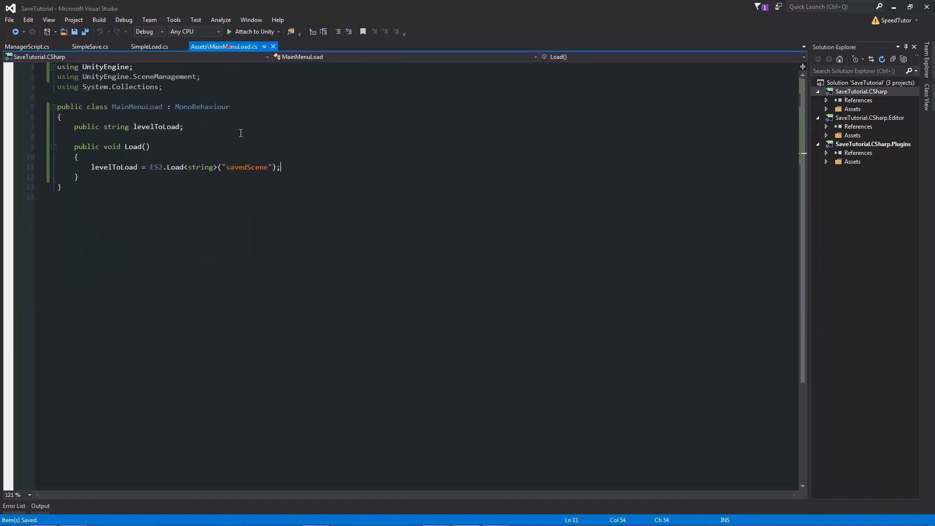
mouse_move(395, 181)
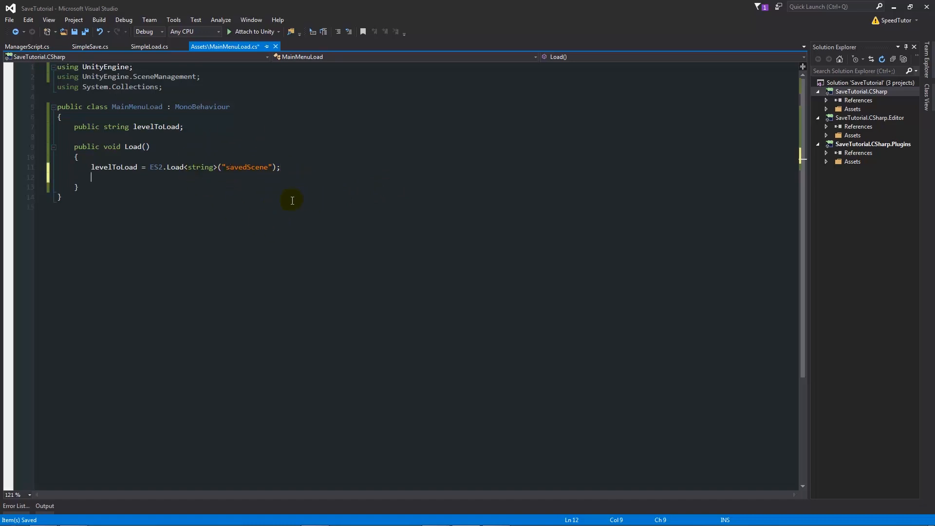
- Add SceneManager.LoadScene(levelToLoad); to MainMenuLoad's Load method and check levelToLoad's uses
text(sc)
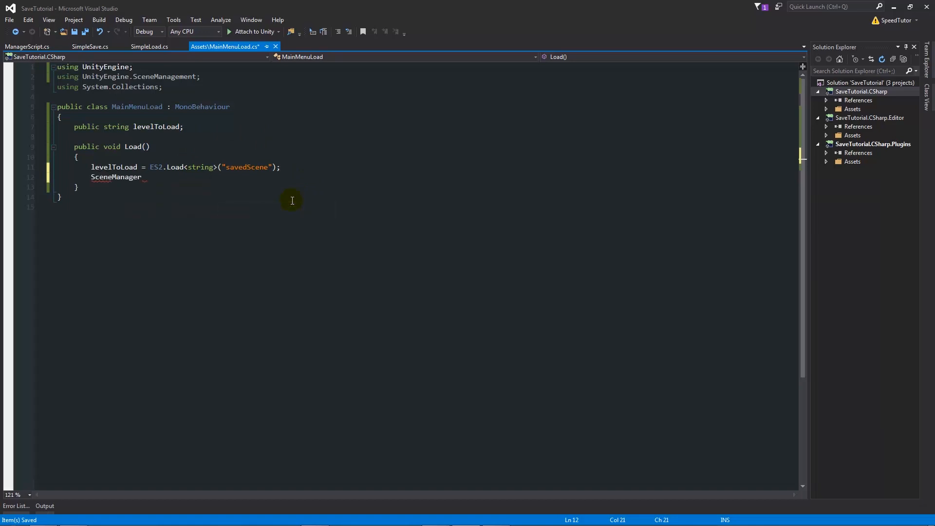
text(.loadScene)
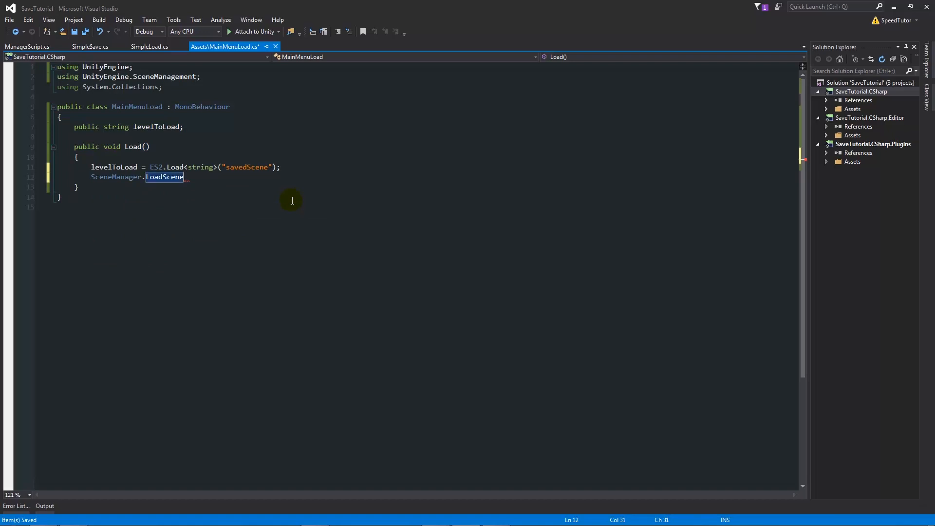
text((levelToLoad))
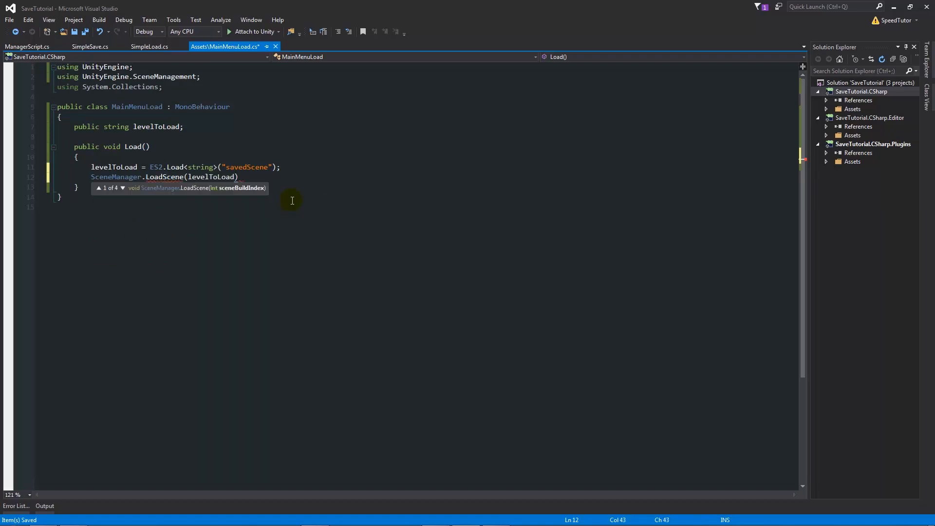
text(;)
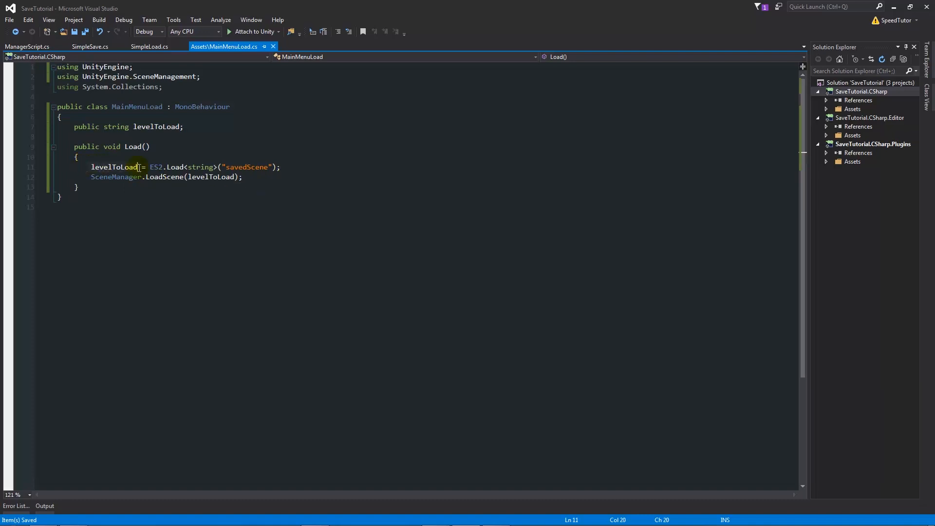
double_click(113, 167)
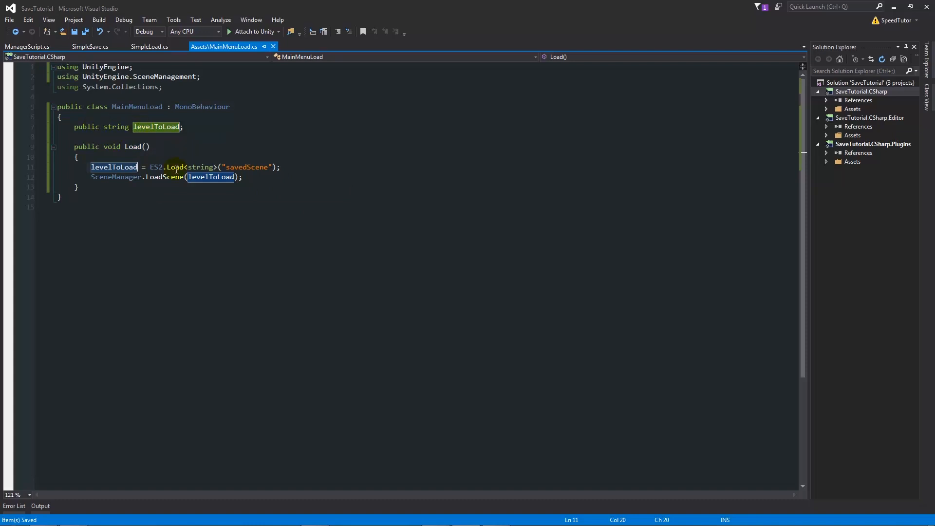
click(163, 167)
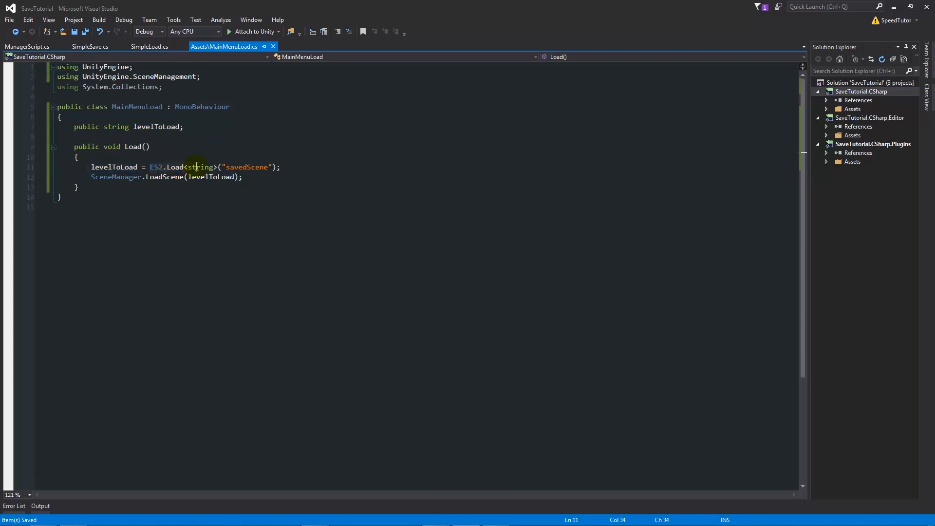
click(255, 167)
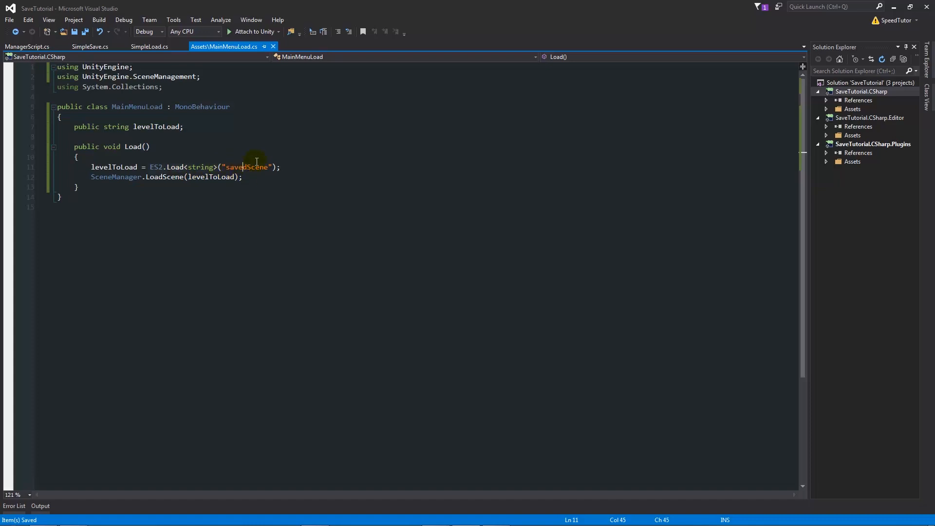
mouse_move(214, 162)
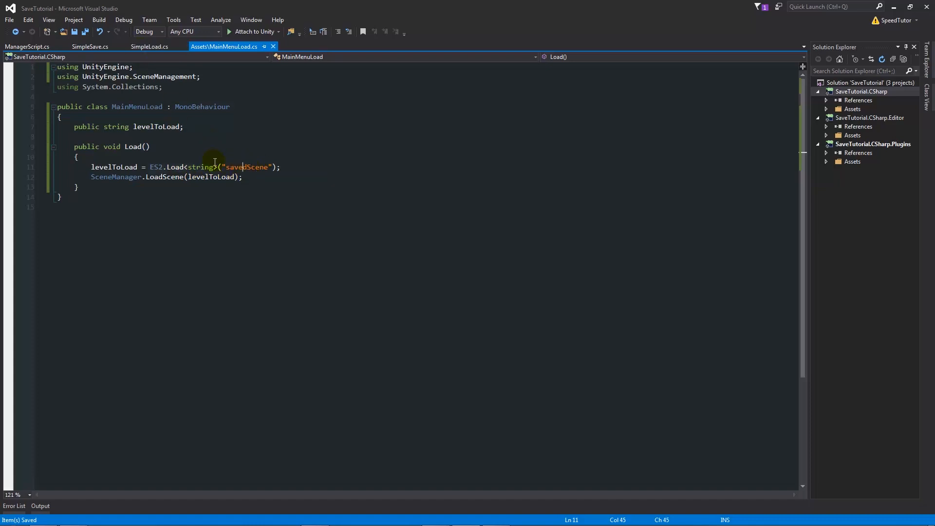
mouse_move(185, 163)
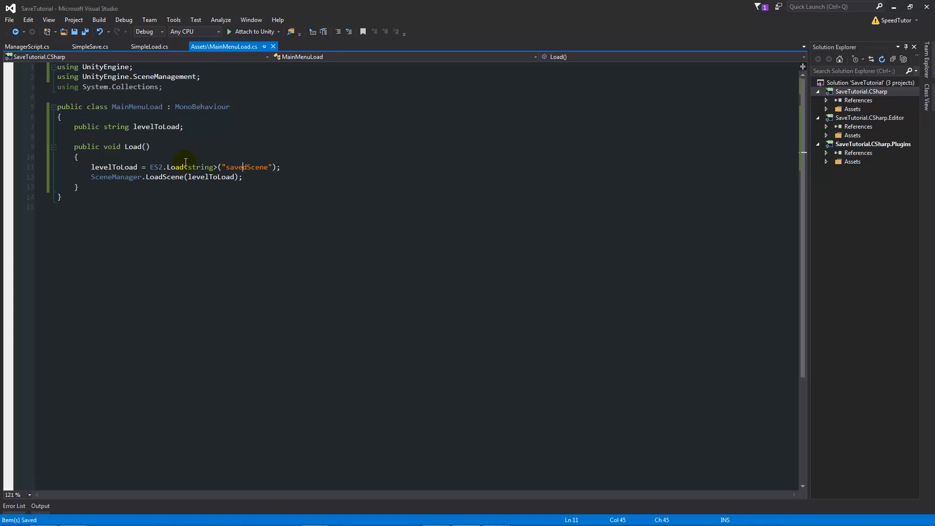
mouse_move(116, 233)
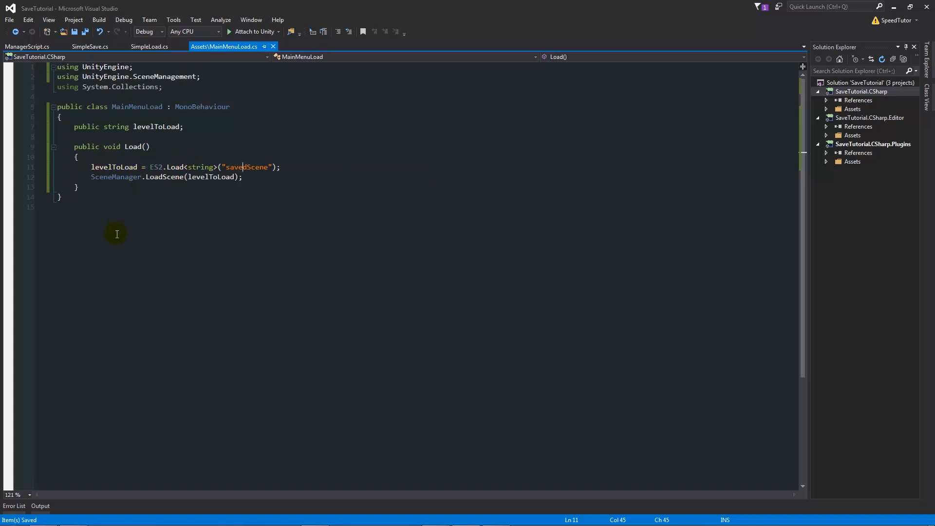
mouse_move(143, 181)
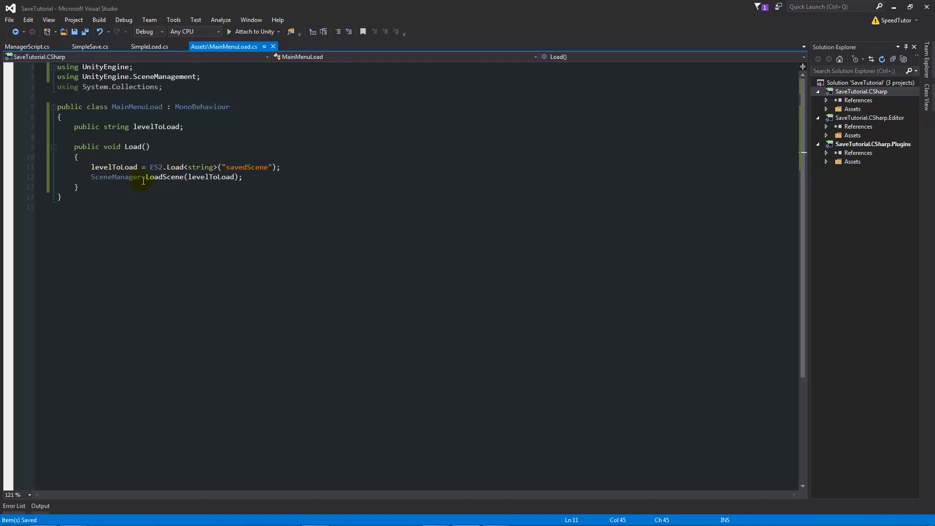
mouse_move(200, 177)
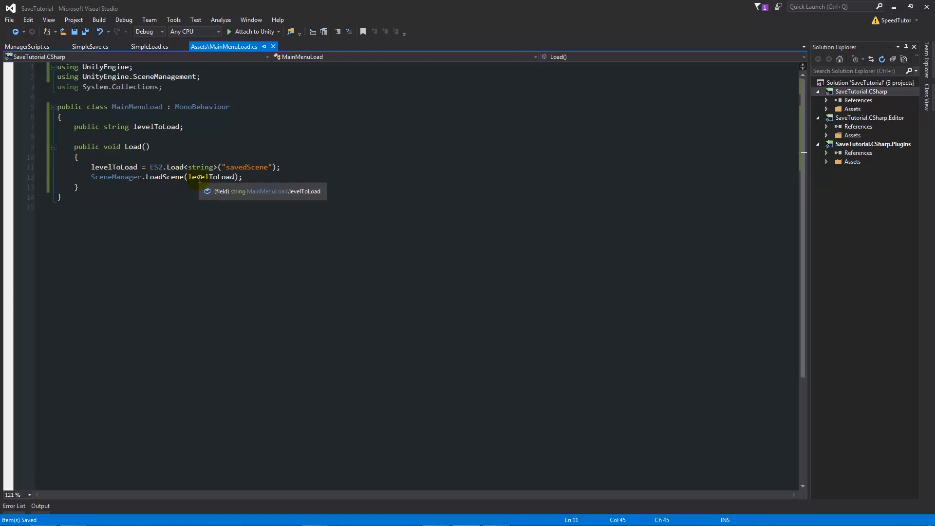
mouse_move(201, 167)
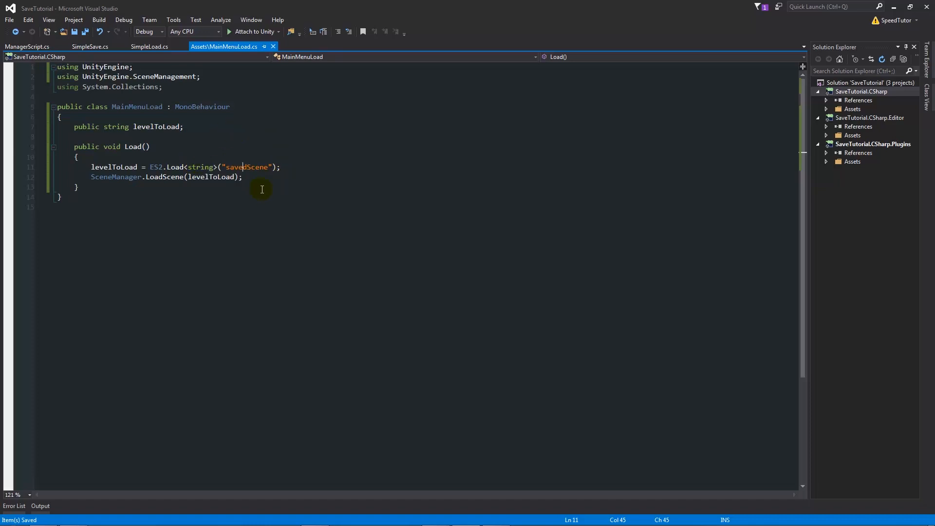
mouse_move(273, 183)
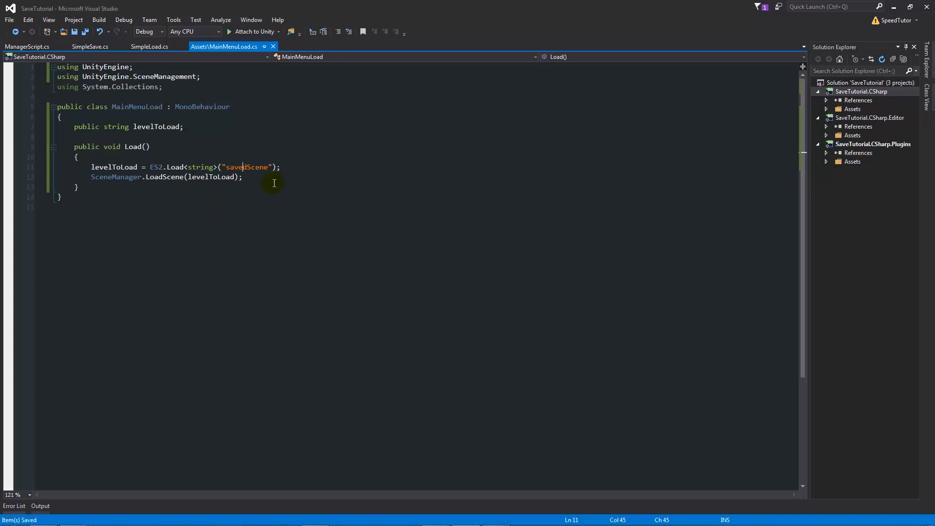
mouse_move(893, 6)
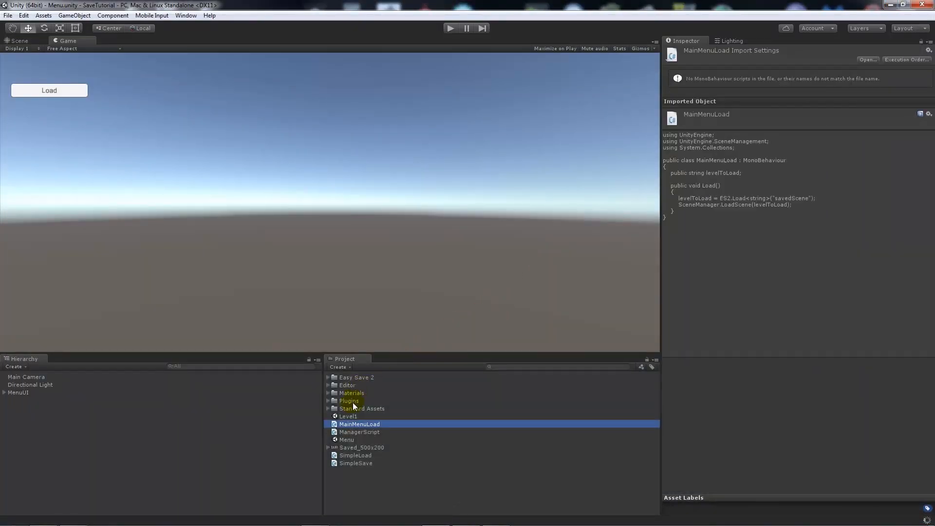
- Attach MainMenuLoad to the LoadBtn object under MenuUI and add an empty On Click entry
click(5, 393)
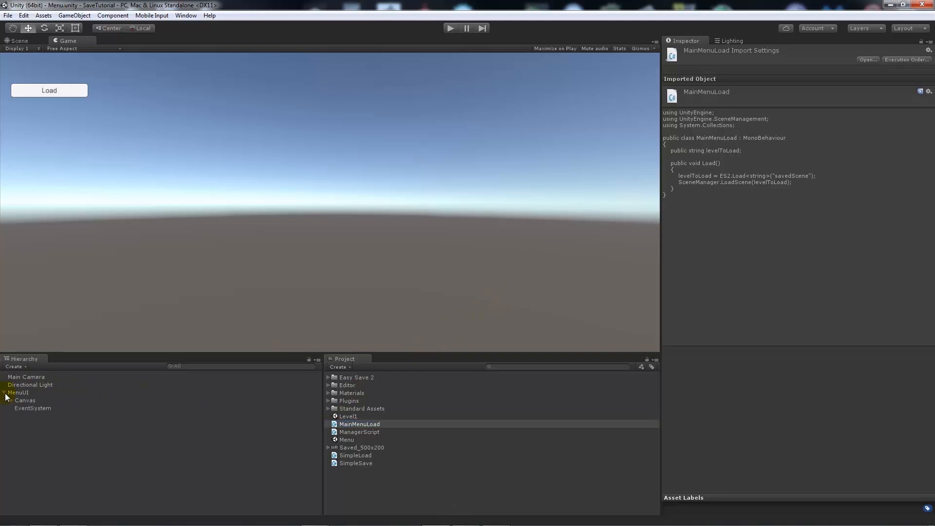
click(33, 407)
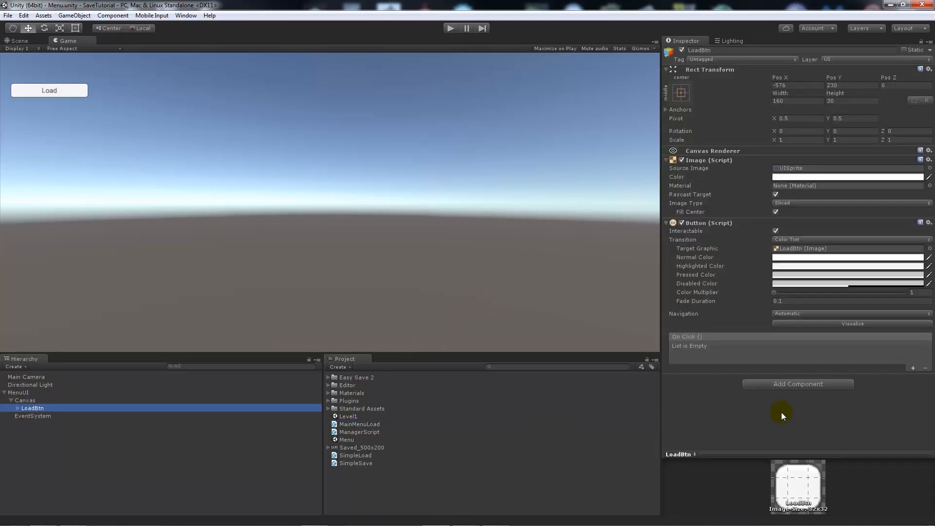
click(360, 424)
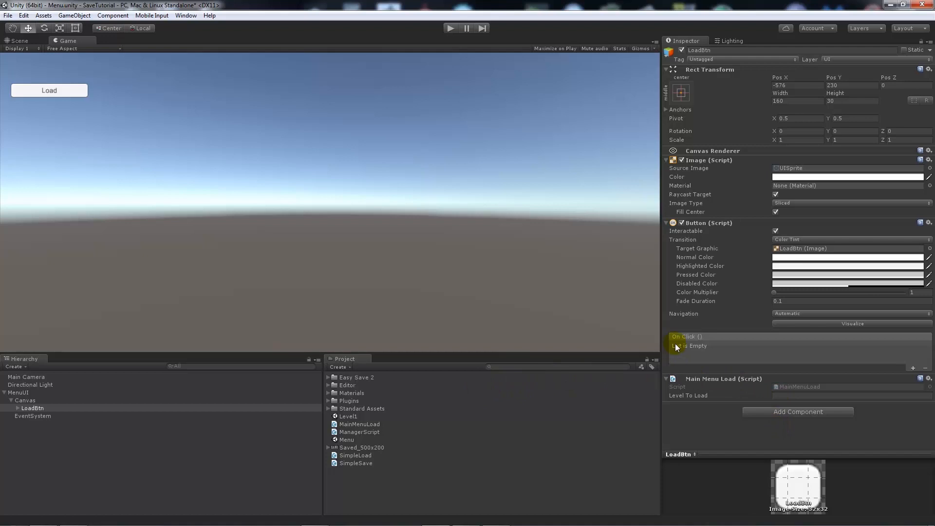
mouse_move(911, 371)
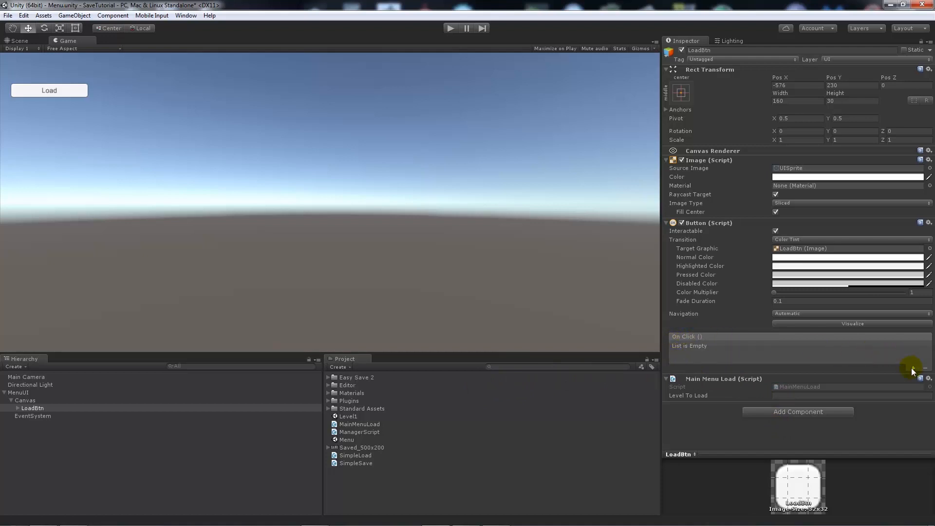
click(911, 368)
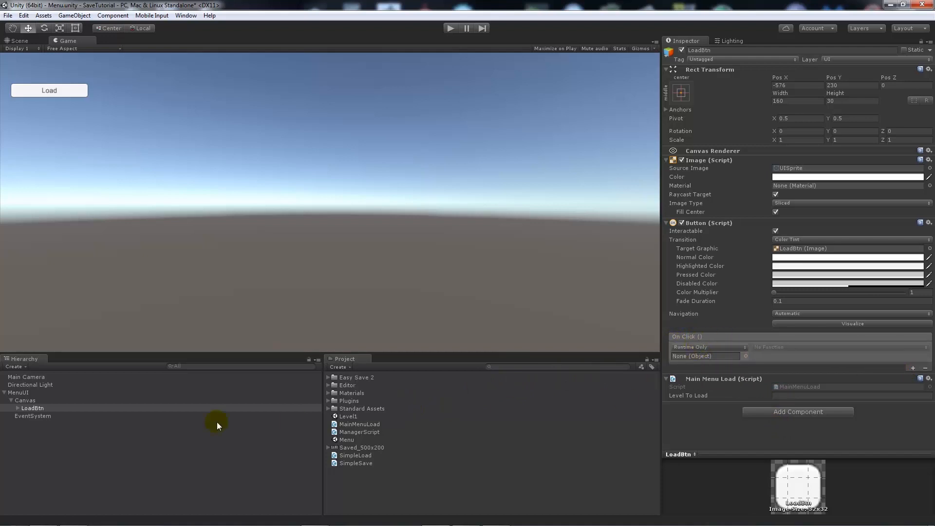
click(704, 356)
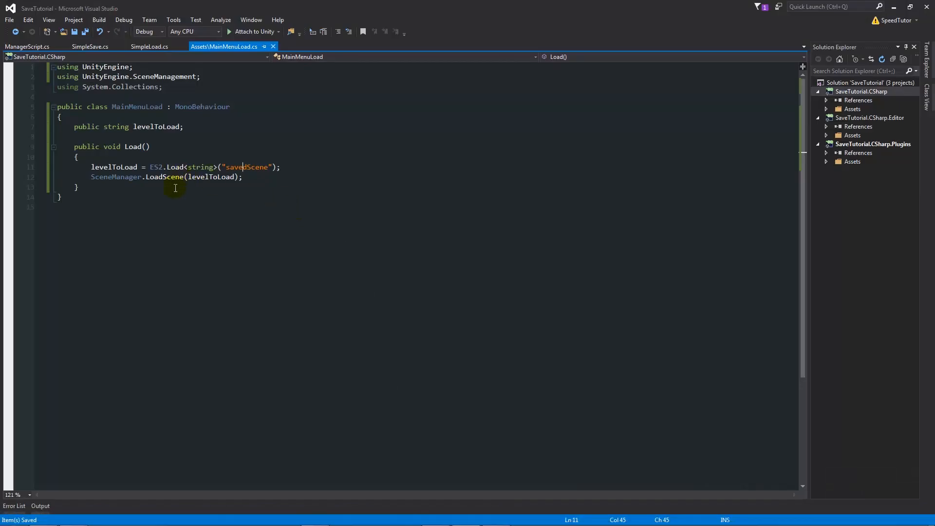
mouse_move(118, 63)
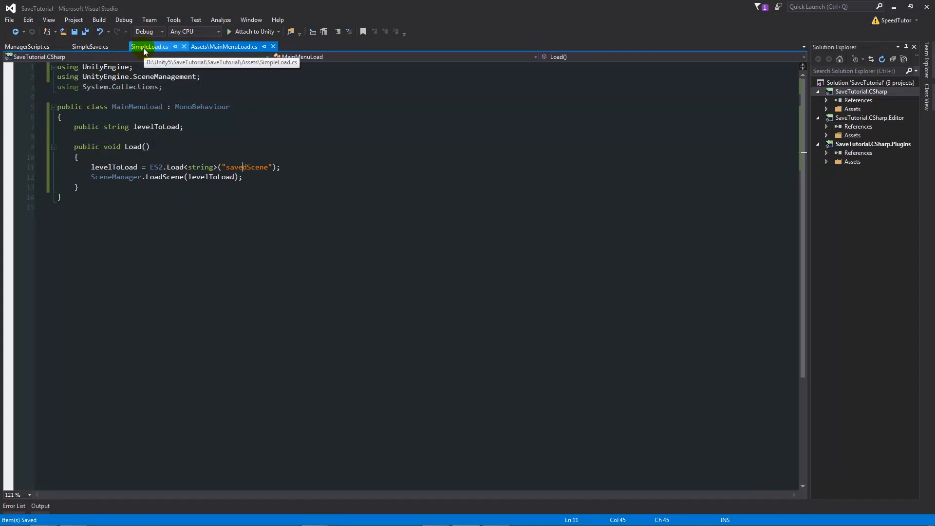
mouse_move(162, 53)
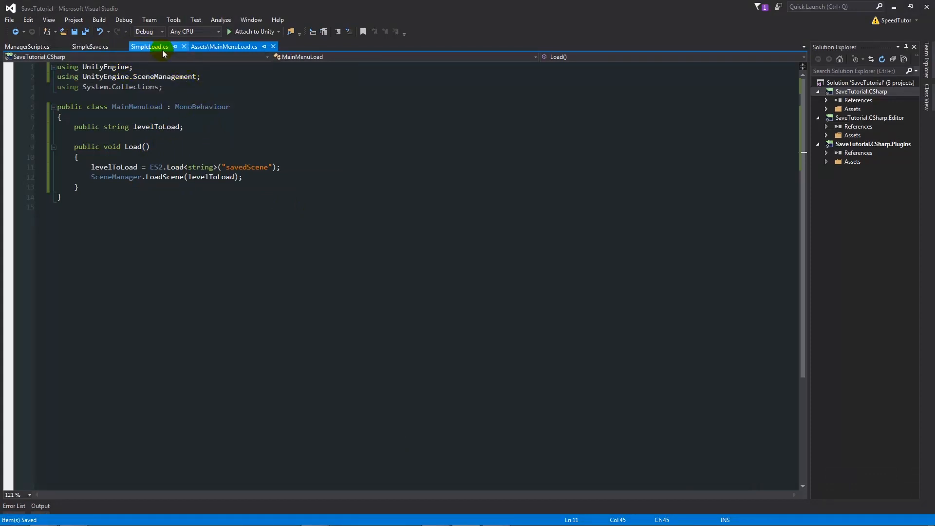
- Bring the SimpleLoad script into view in Visual Studio
click(149, 47)
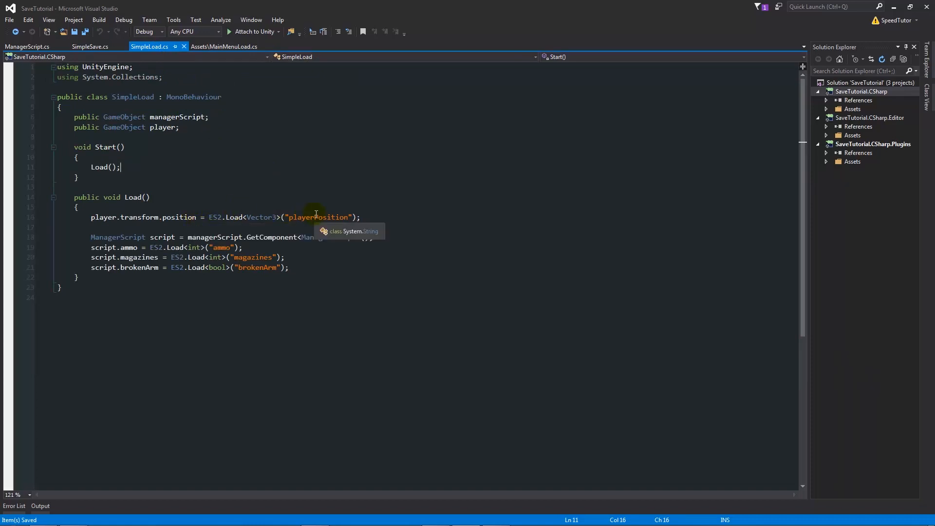
mouse_move(213, 257)
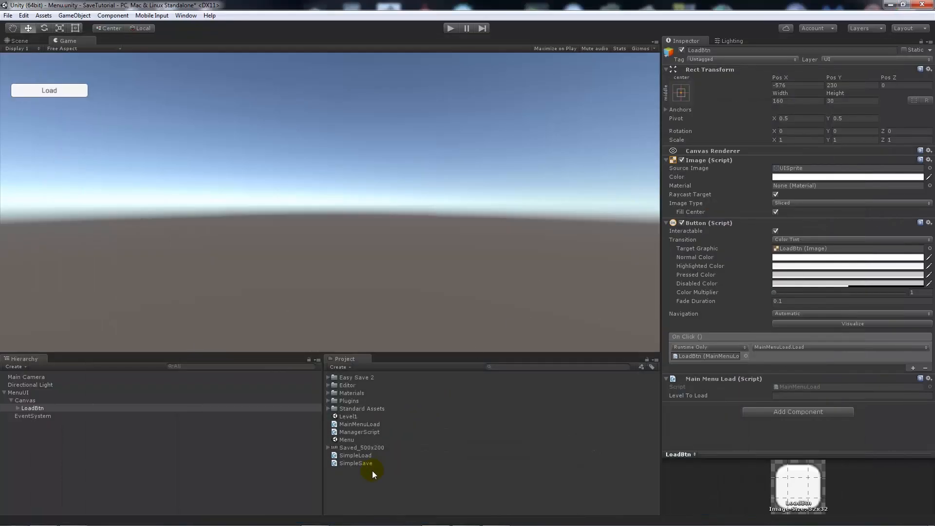
- Play the Menu scene and press Load, triggering the Level1 not-in-build error
click(93, 104)
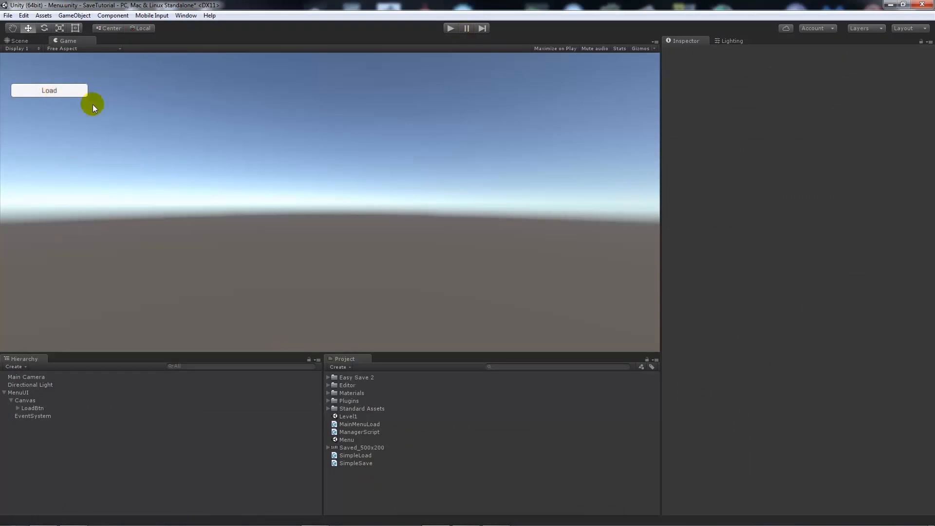
mouse_move(216, 266)
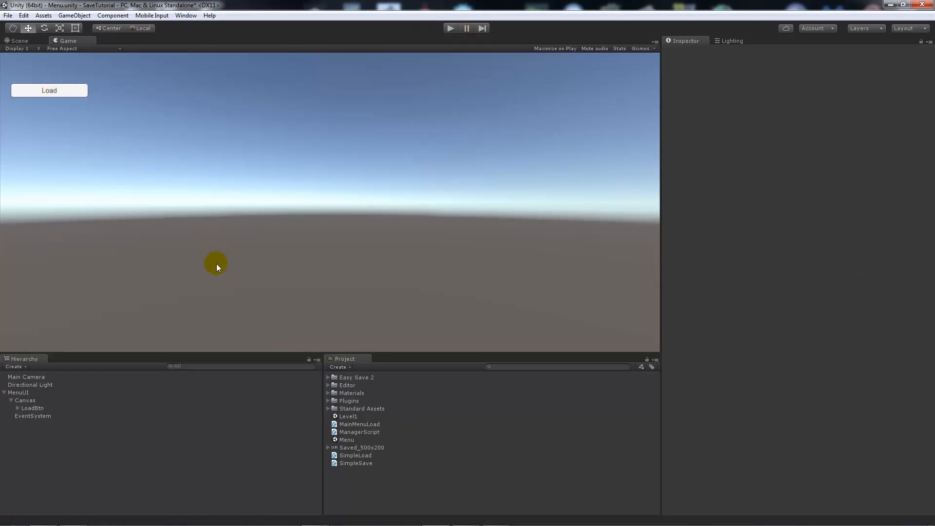
mouse_move(226, 255)
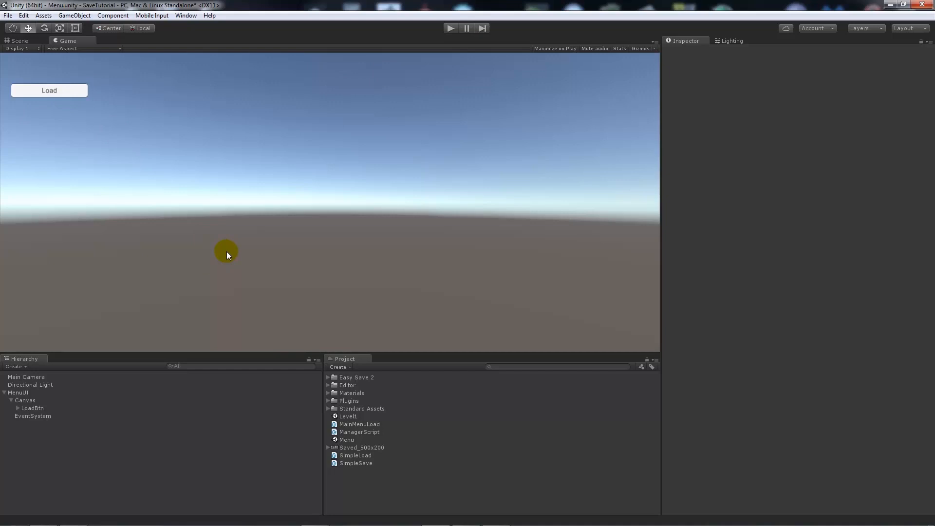
mouse_move(495, 5)
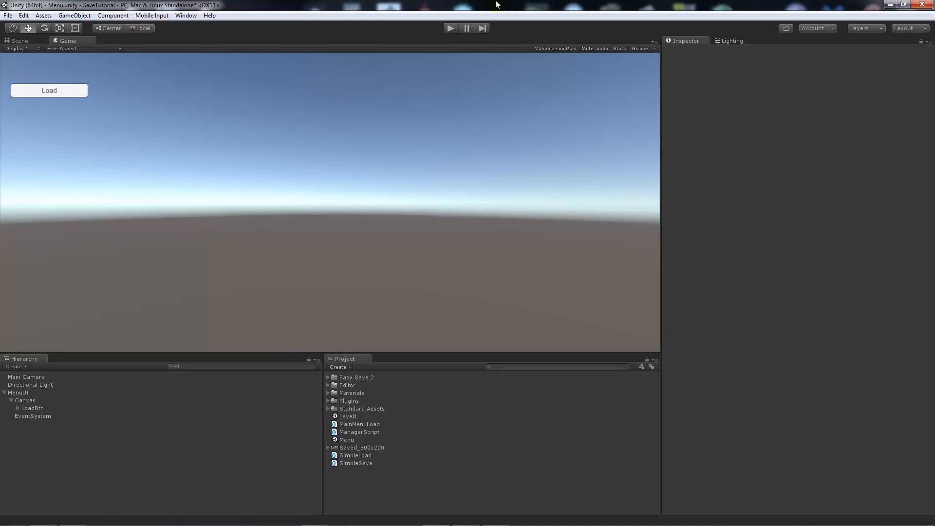
click(450, 28)
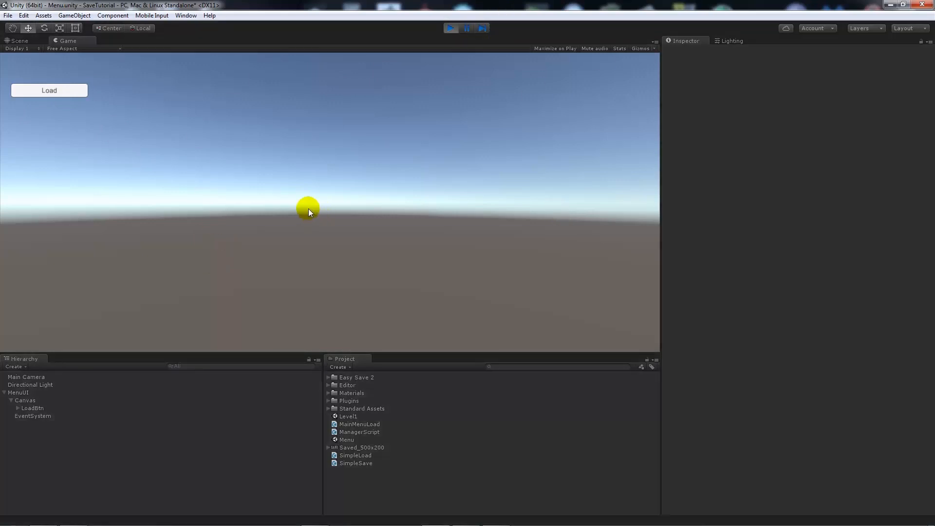
mouse_move(187, 144)
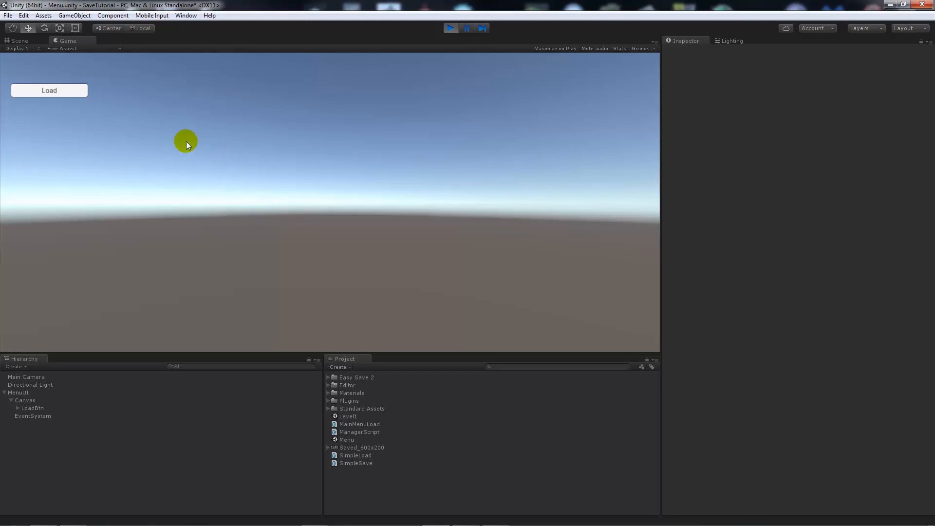
mouse_move(62, 98)
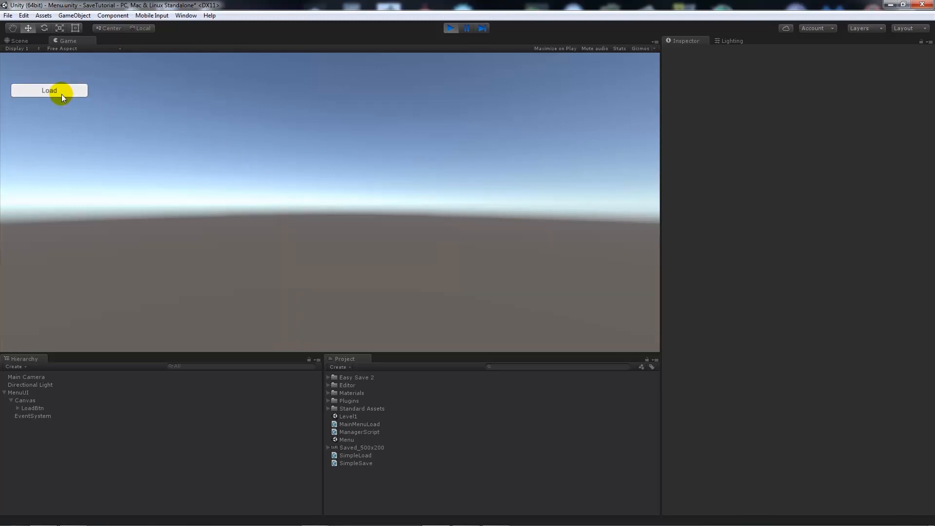
click(49, 90)
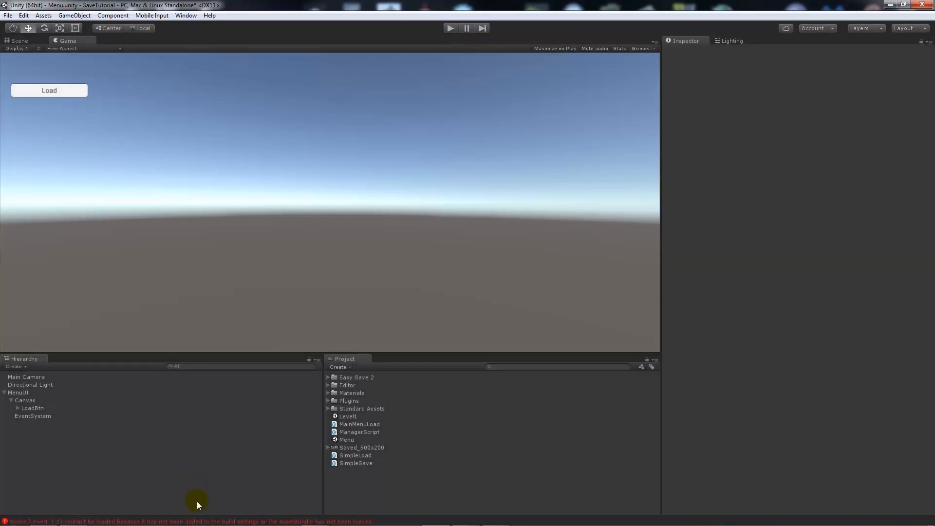
mouse_move(195, 518)
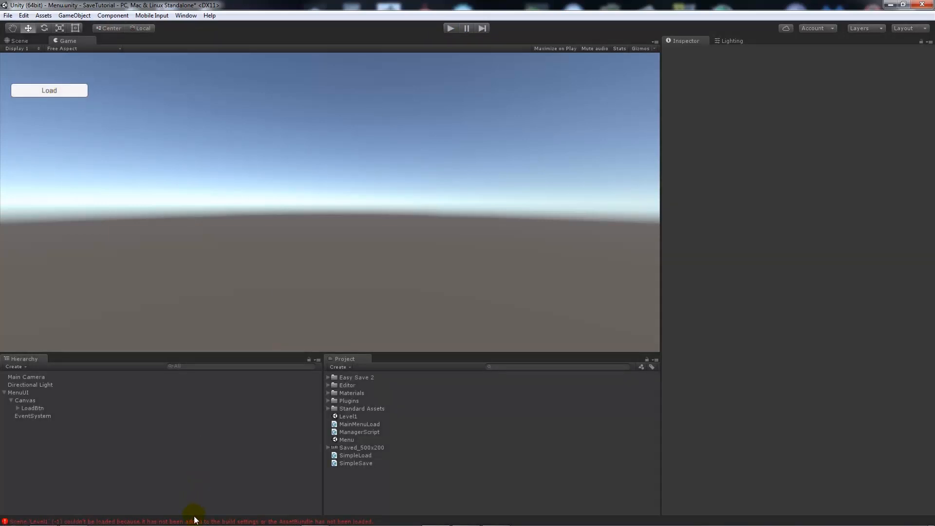
mouse_move(158, 260)
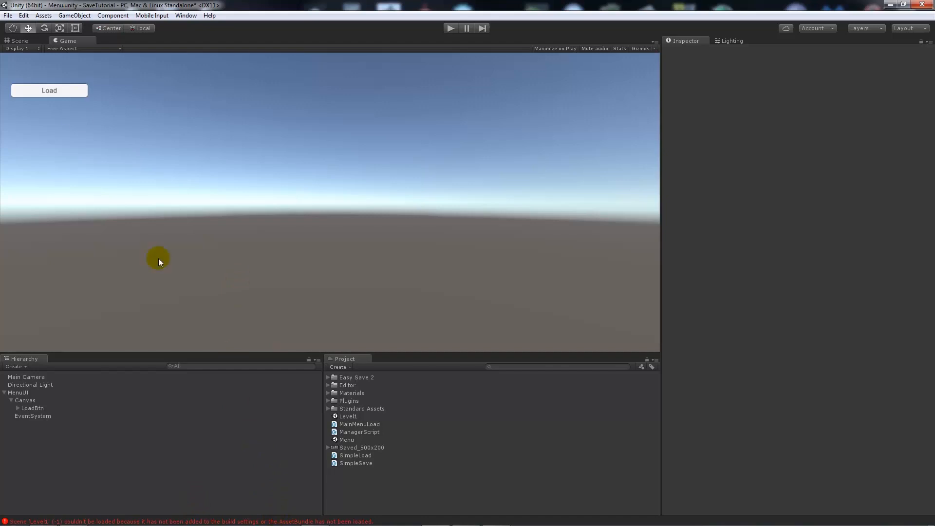
- Add the Menu and Level1 scenes to Scenes In Build, then close Build Settings
click(7, 15)
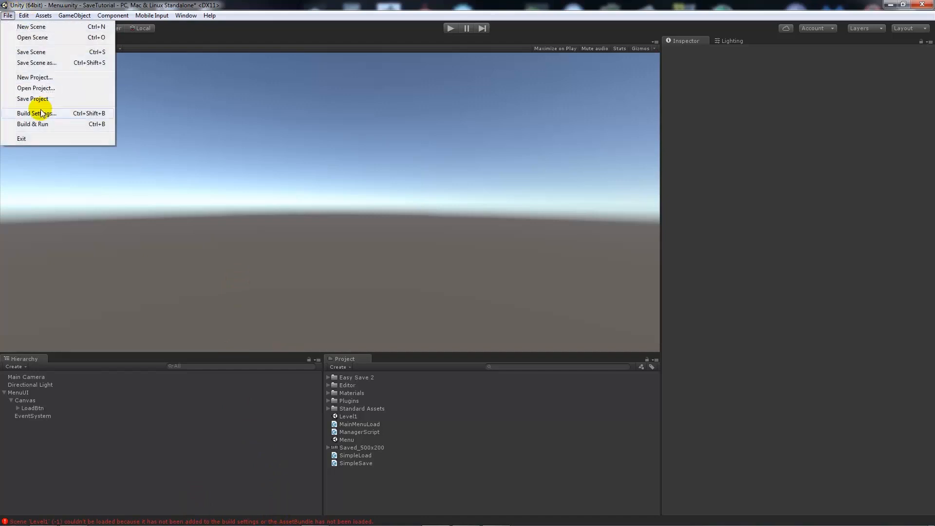
click(36, 113)
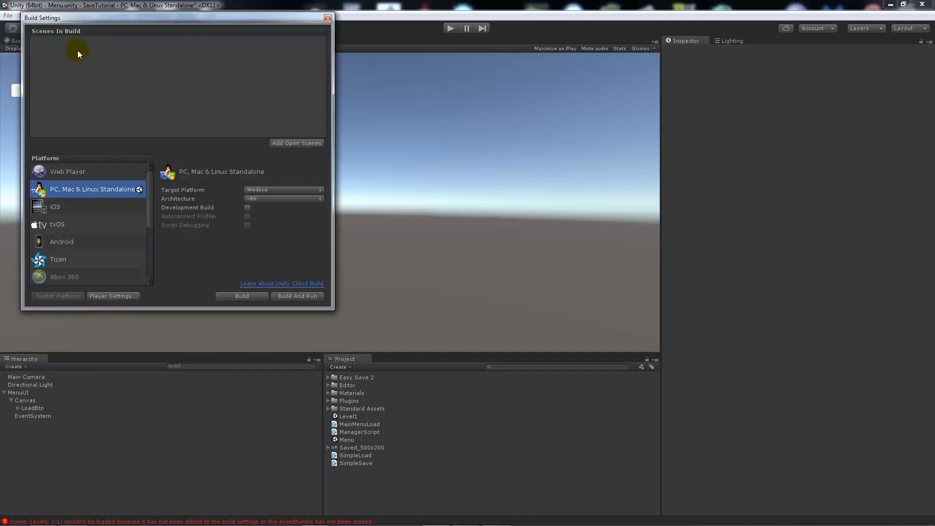
mouse_move(283, 353)
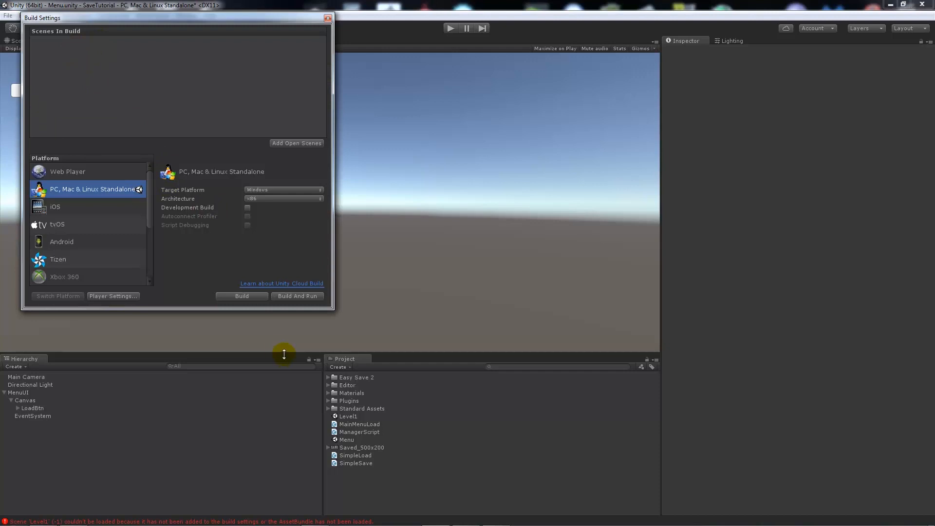
mouse_move(369, 406)
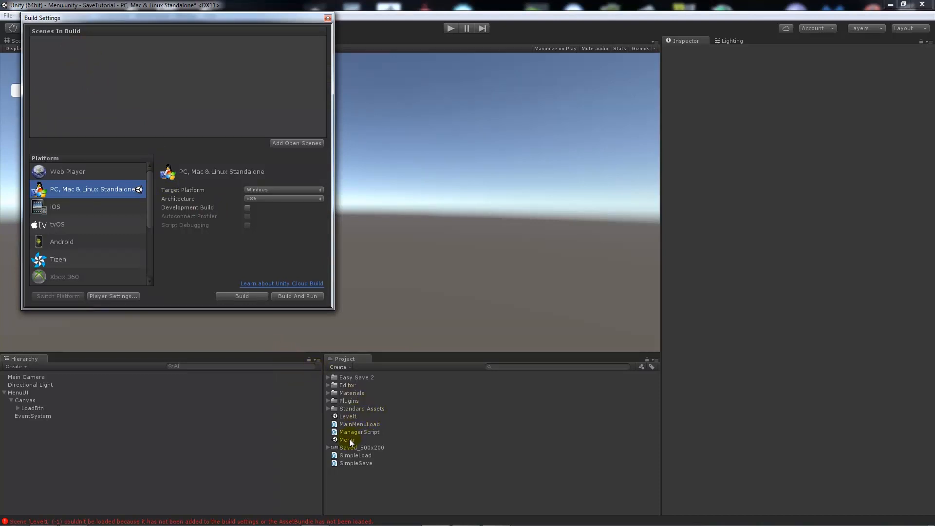
click(296, 143)
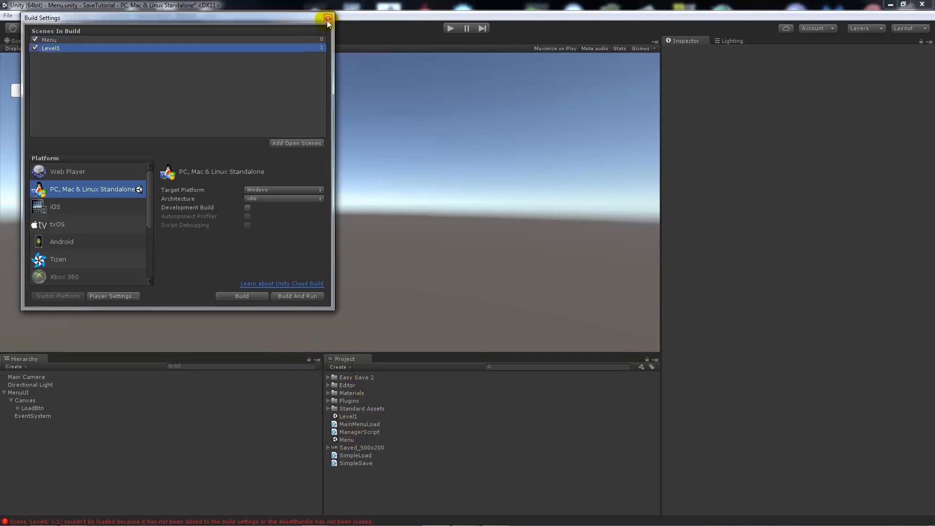
click(327, 17)
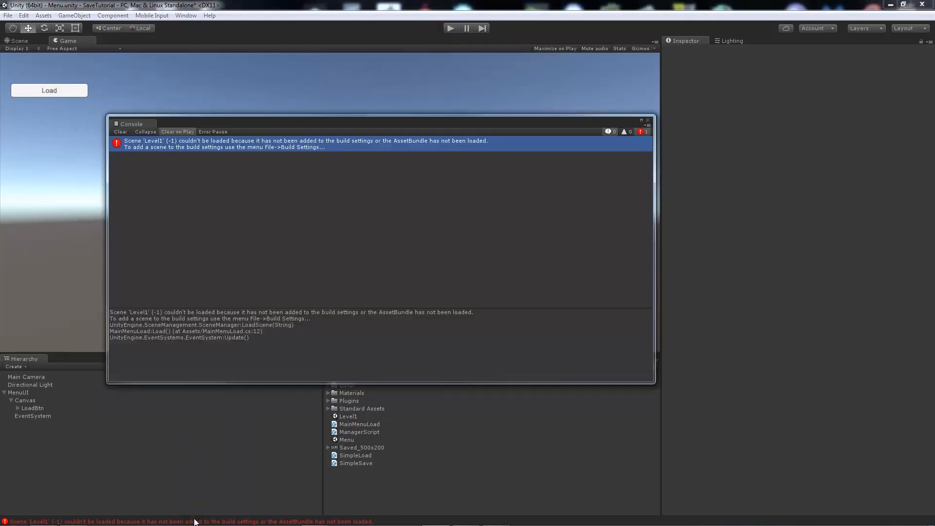
- Clear and close the Console, then press Load again in play mode
click(120, 132)
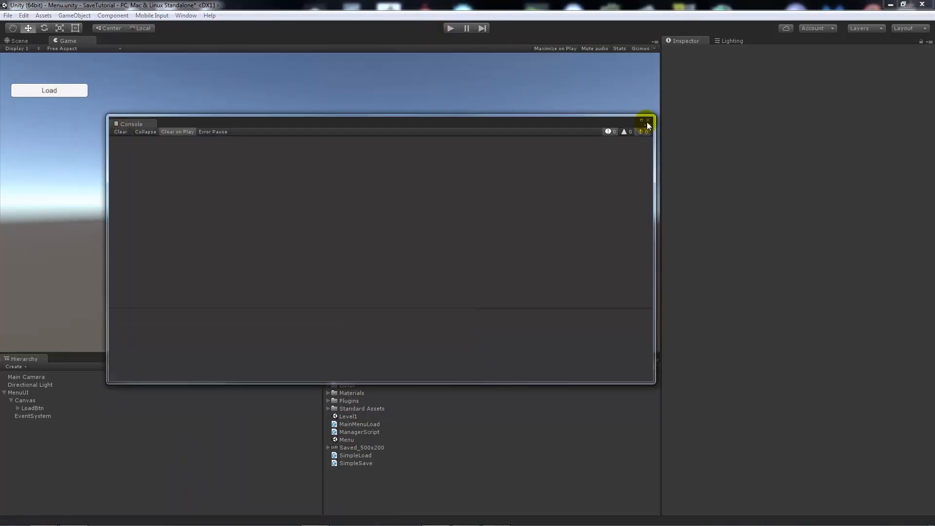
click(647, 121)
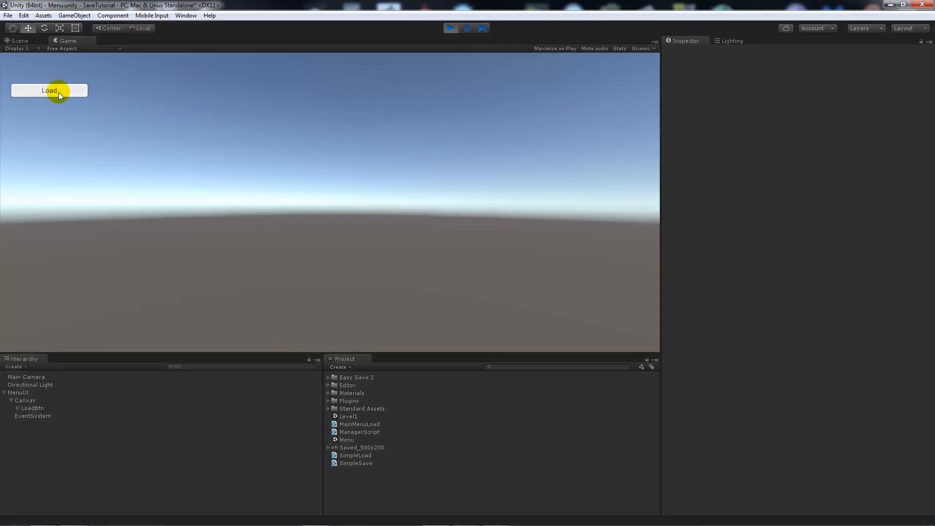
click(50, 90)
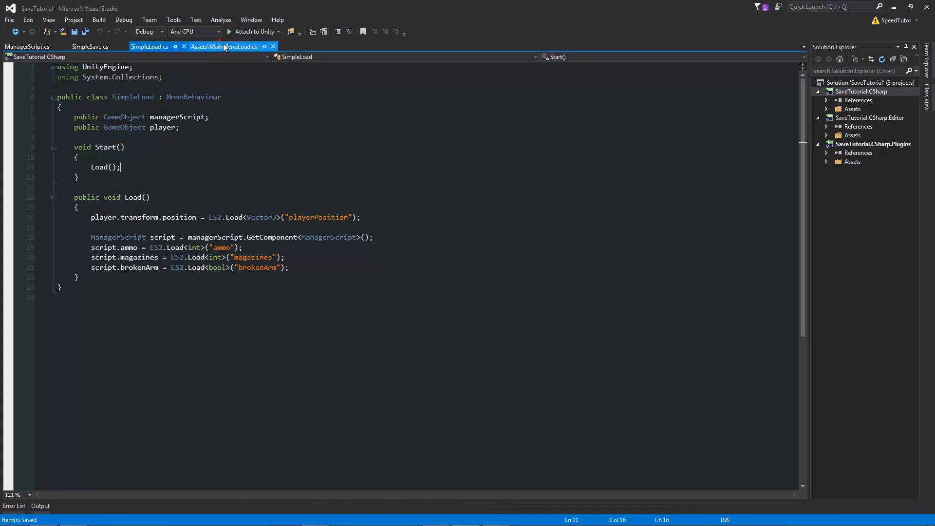
- Review the MainMenuLoad, SimpleLoad and SimpleSave scripts, ending on SimpleSave
click(225, 47)
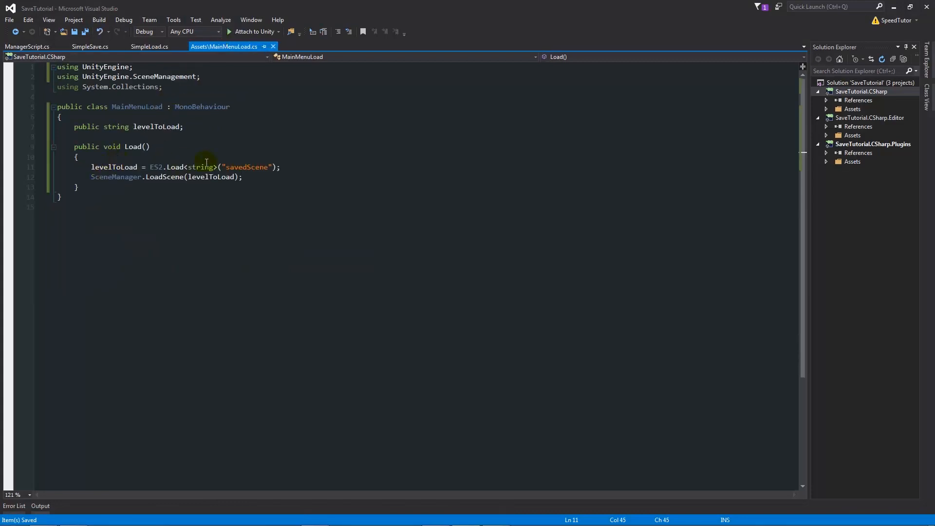
mouse_move(117, 177)
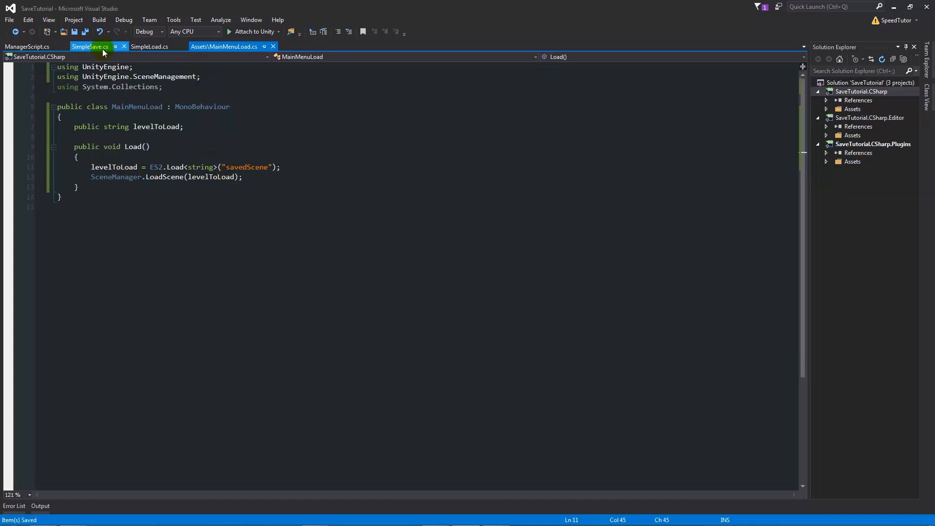
click(148, 47)
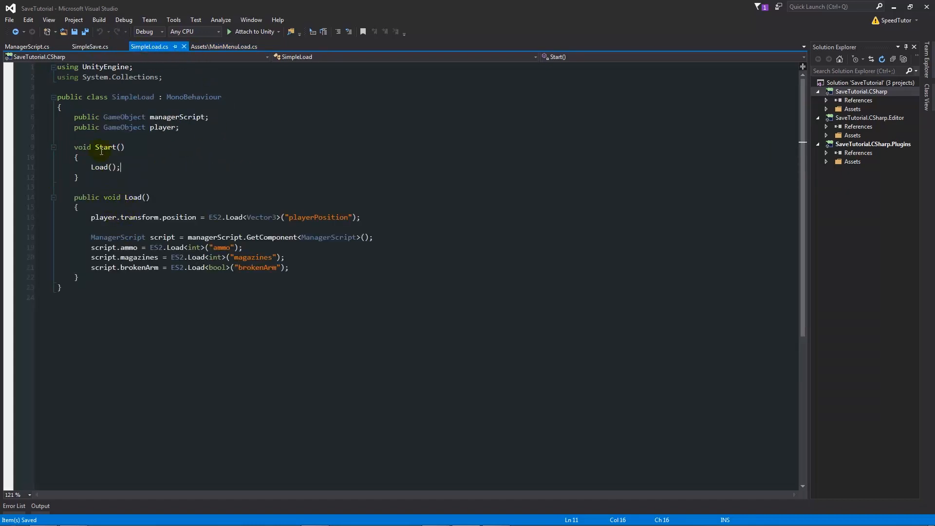
mouse_move(112, 197)
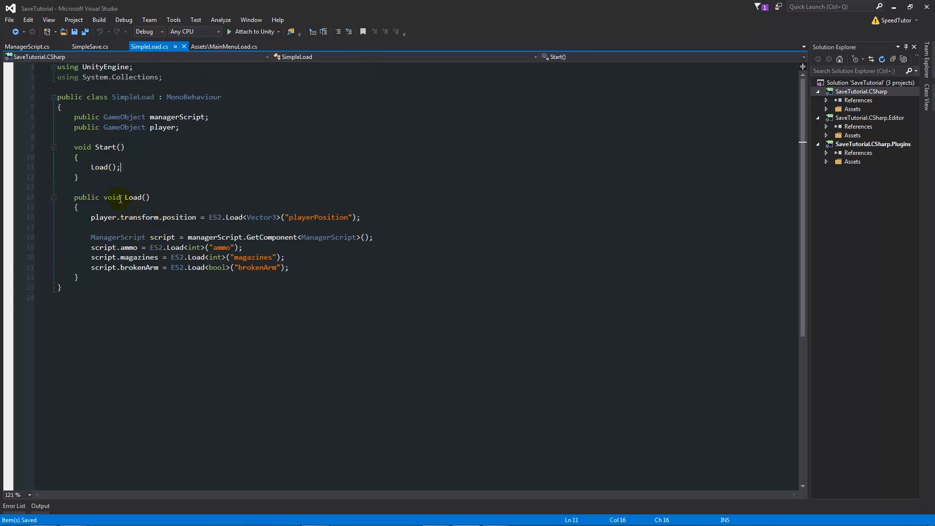
mouse_move(103, 218)
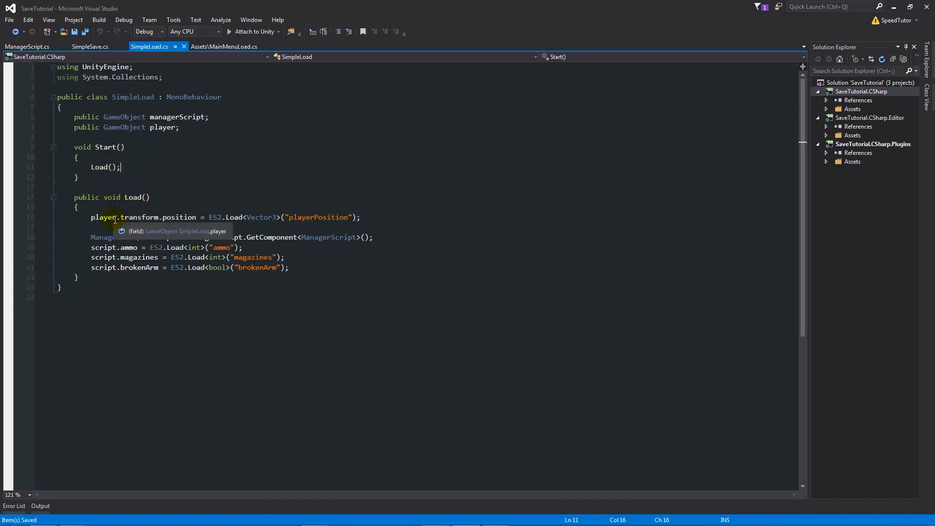
mouse_move(171, 113)
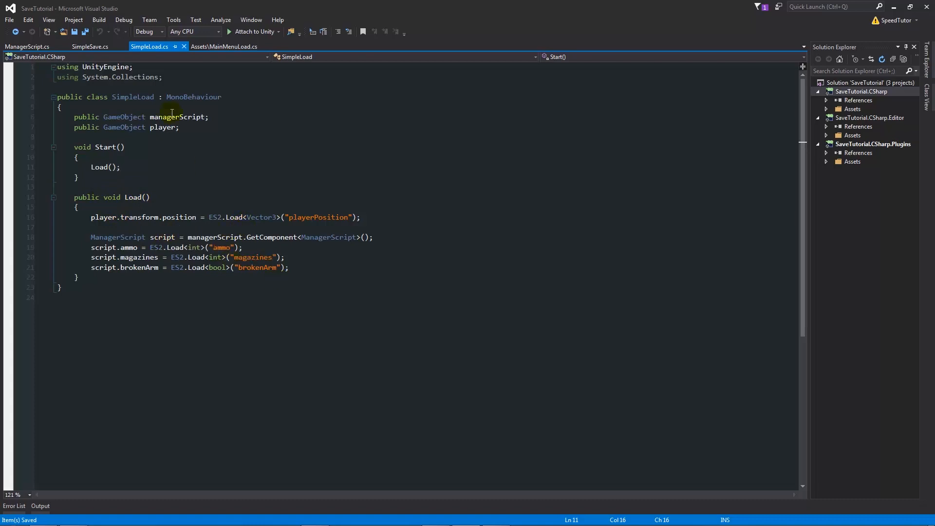
click(89, 46)
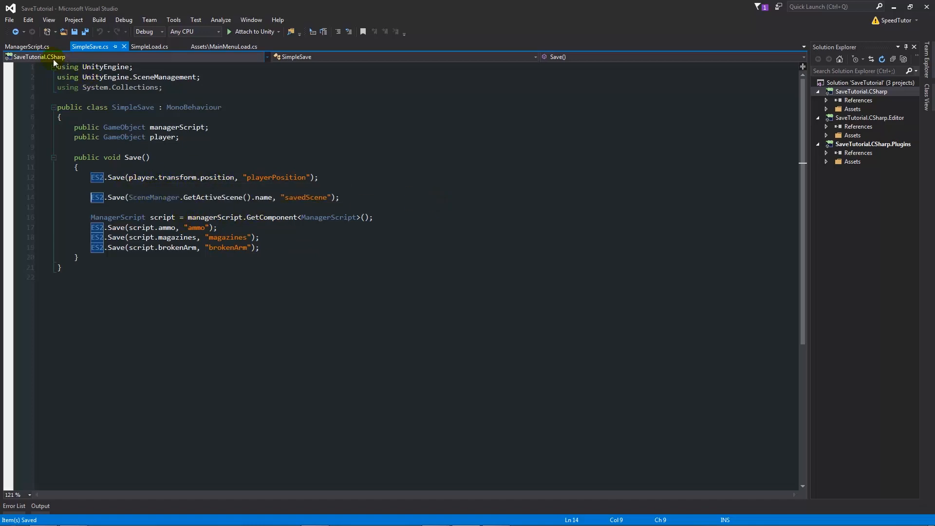
click(27, 47)
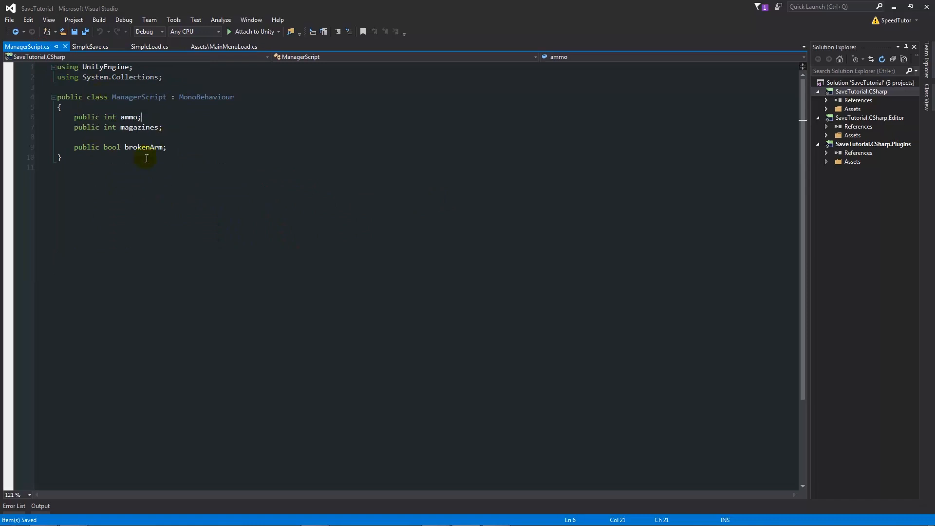
mouse_move(190, 155)
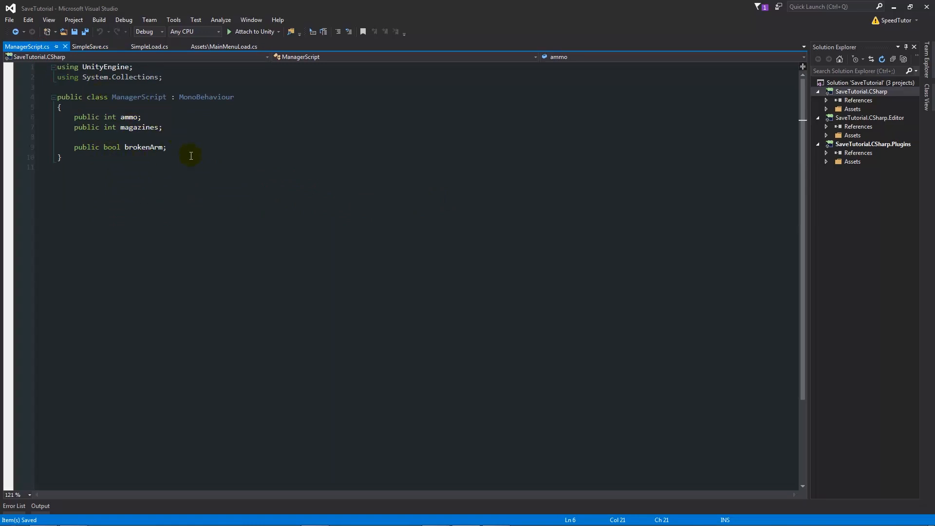
mouse_move(90, 47)
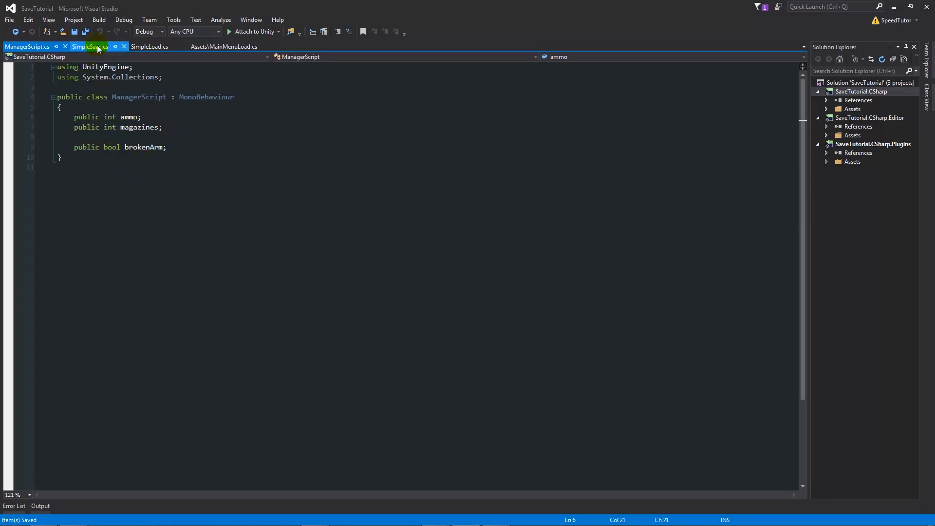
click(90, 46)
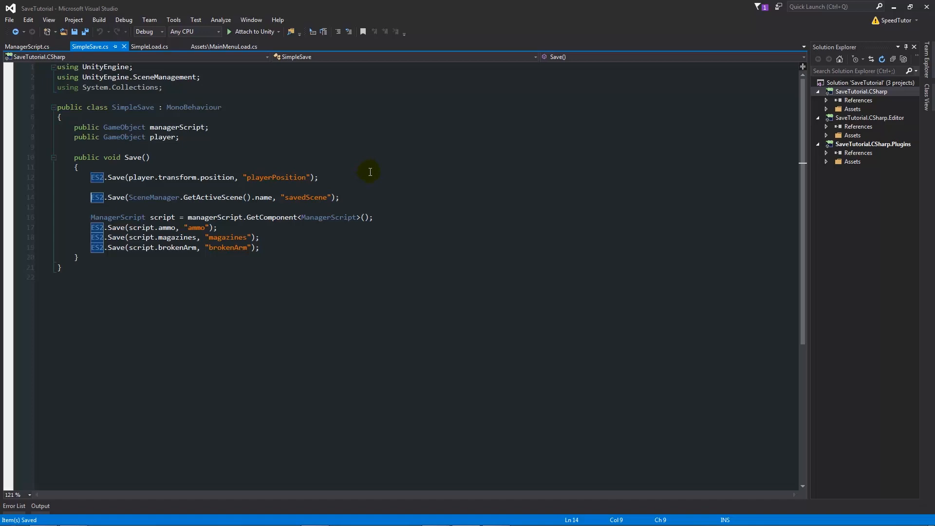
mouse_move(302, 202)
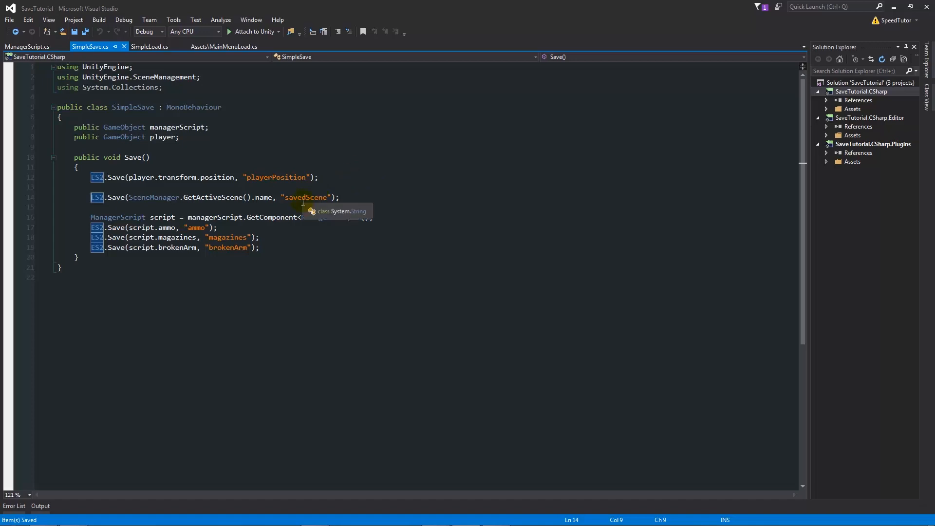
mouse_move(364, 180)
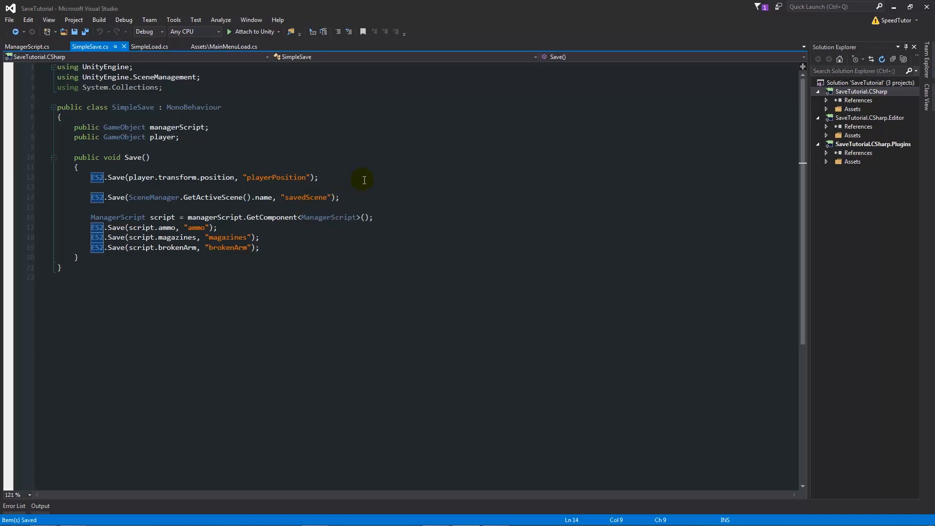